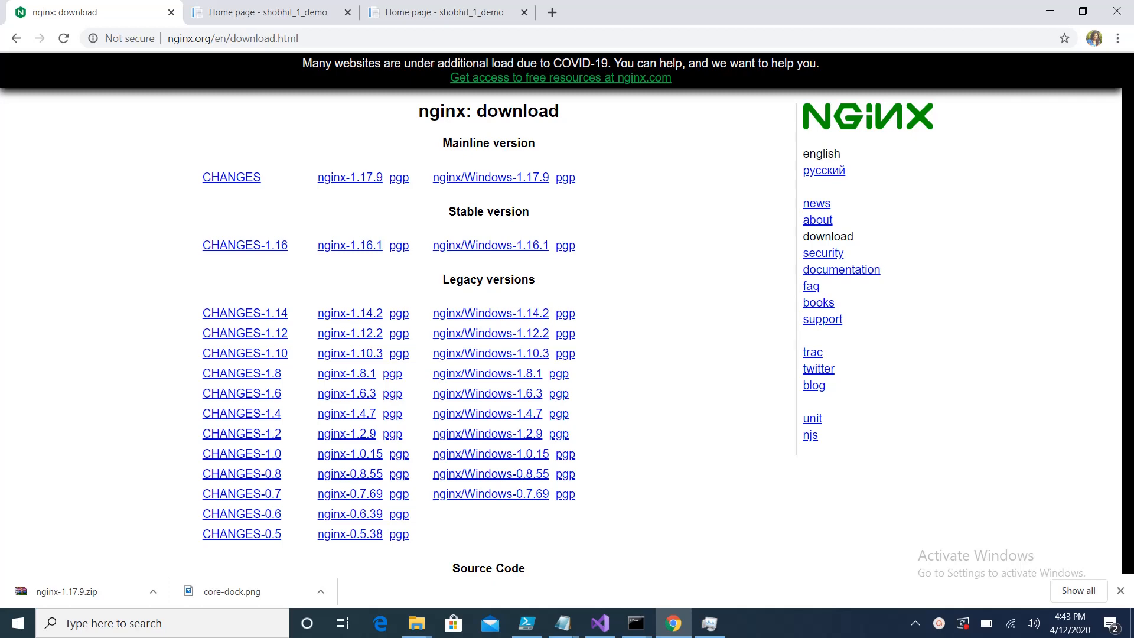
Step: Open nginx-1.17.9 > conf > nginx.conf from File Explorer into Notepad
{"action": "left_click", "coordinate": [267, 13]}
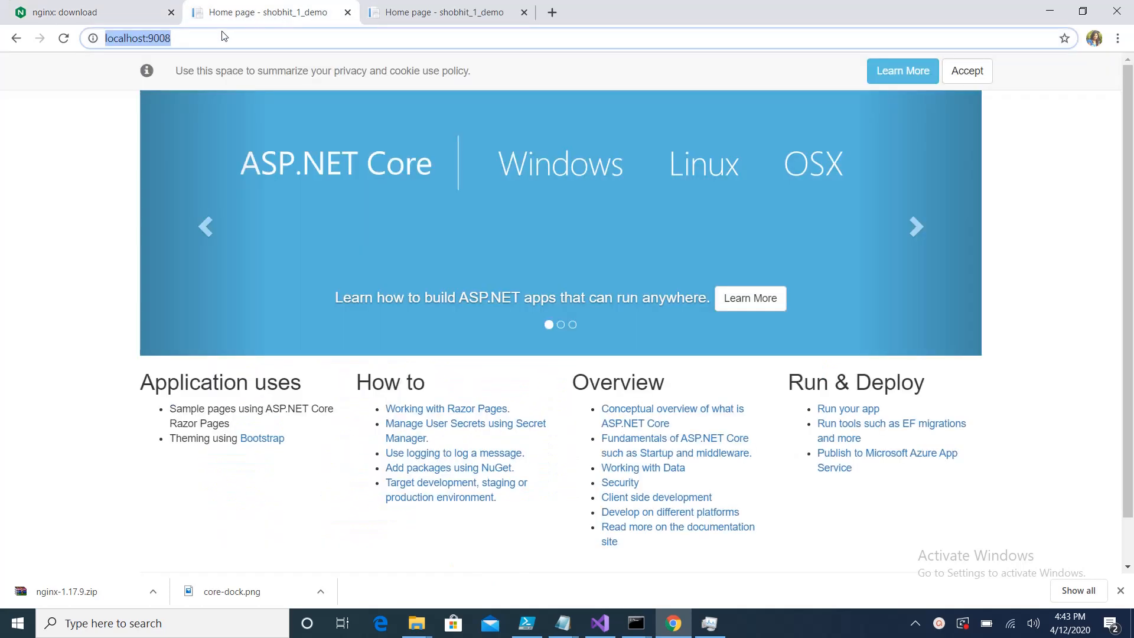
{"action": "mouse_move", "coordinate": [106, 80]}
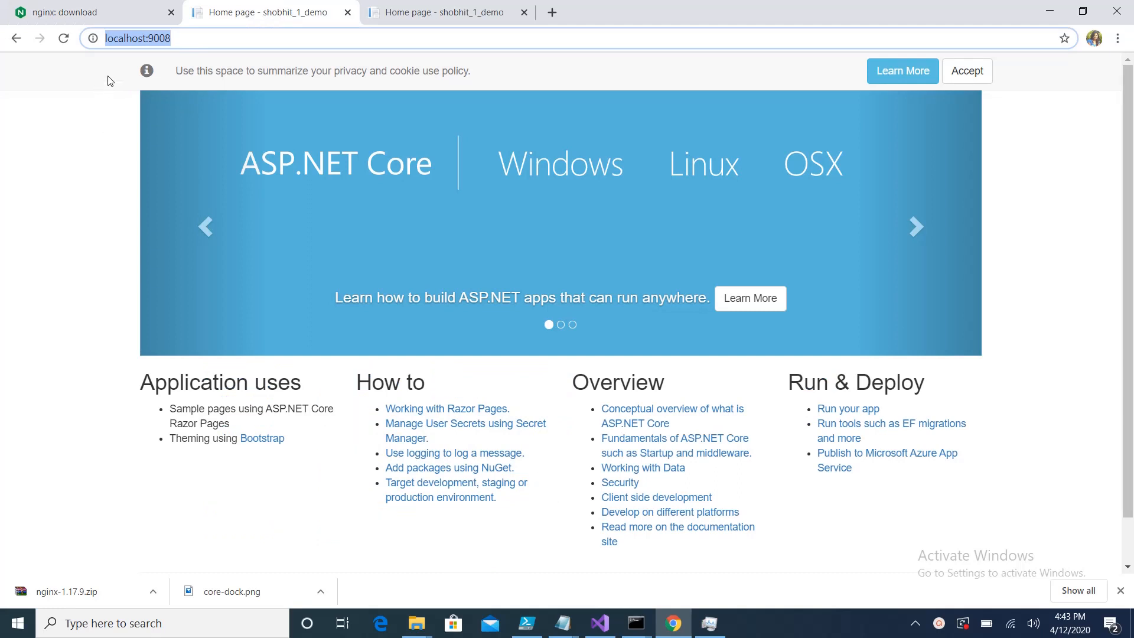
{"action": "mouse_move", "coordinate": [87, 12]}
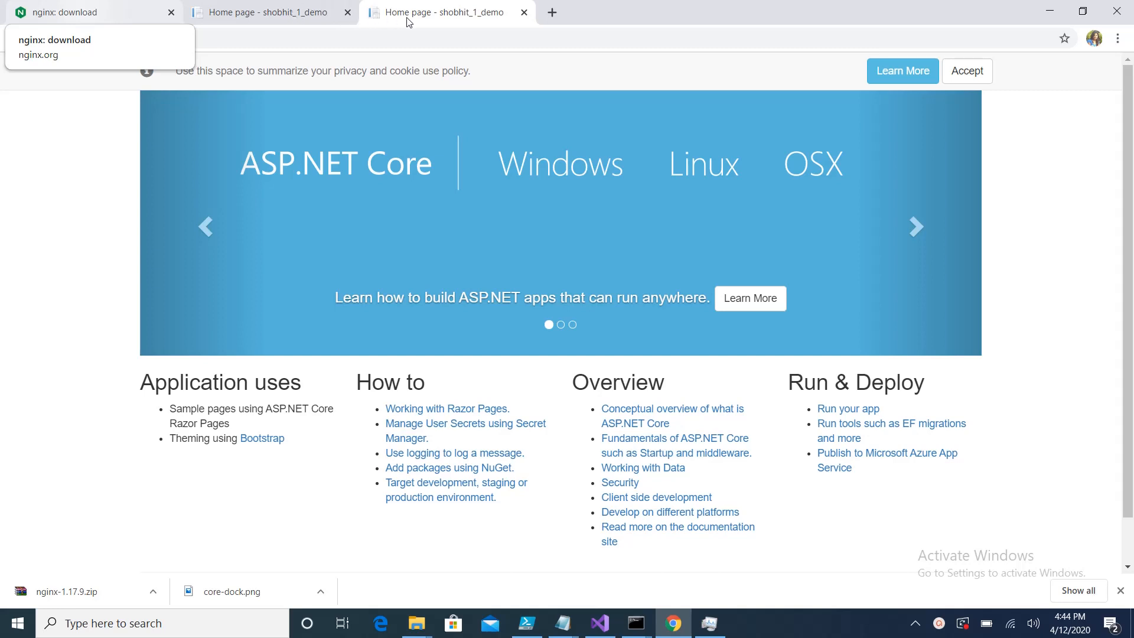
{"action": "mouse_move", "coordinate": [72, 15]}
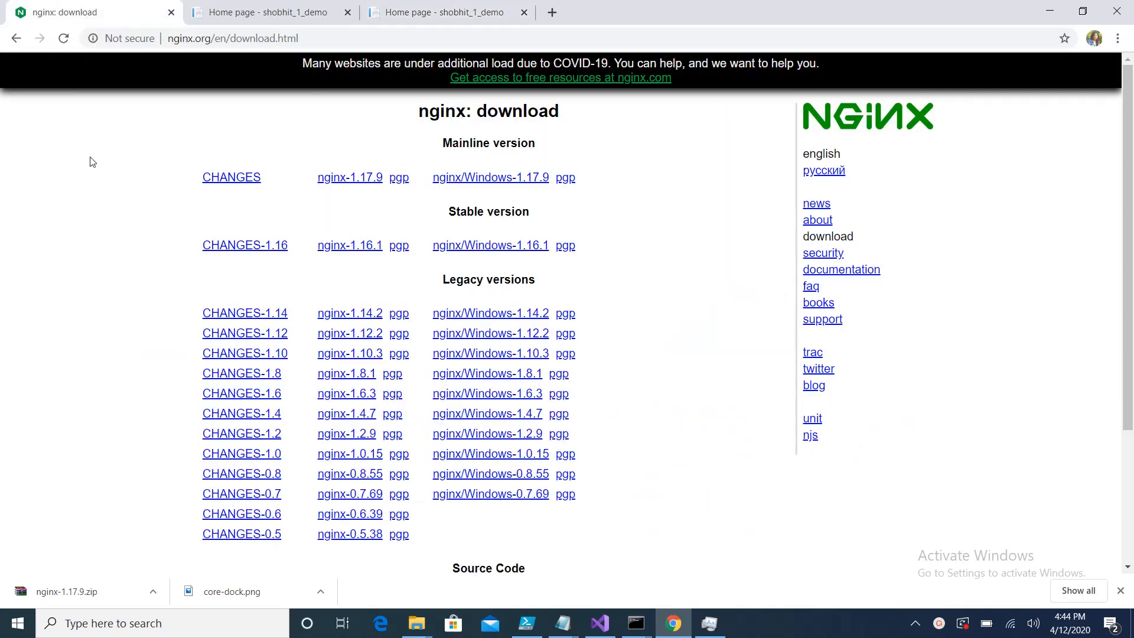
{"action": "mouse_move", "coordinate": [113, 168]}
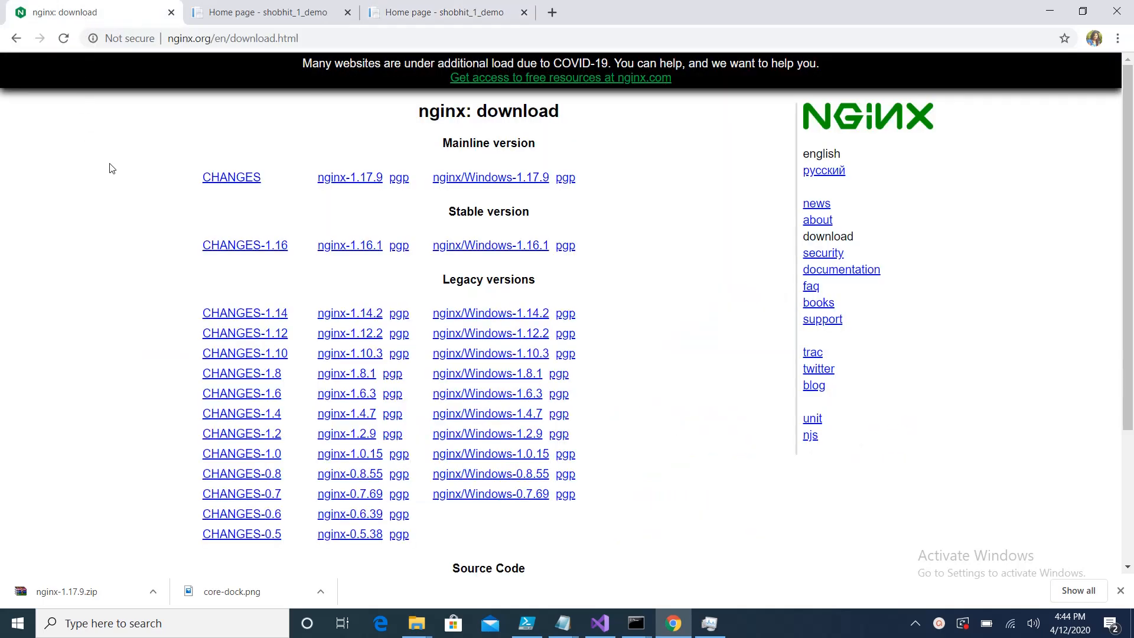
{"action": "mouse_move", "coordinate": [158, 182]}
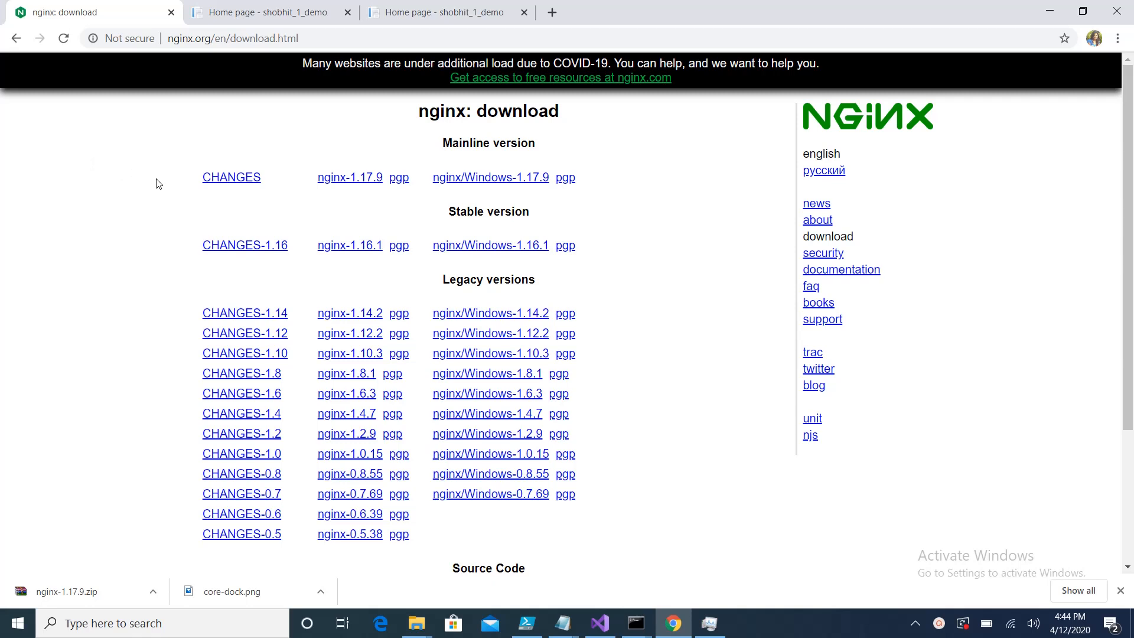
{"action": "mouse_move", "coordinate": [198, 196]}
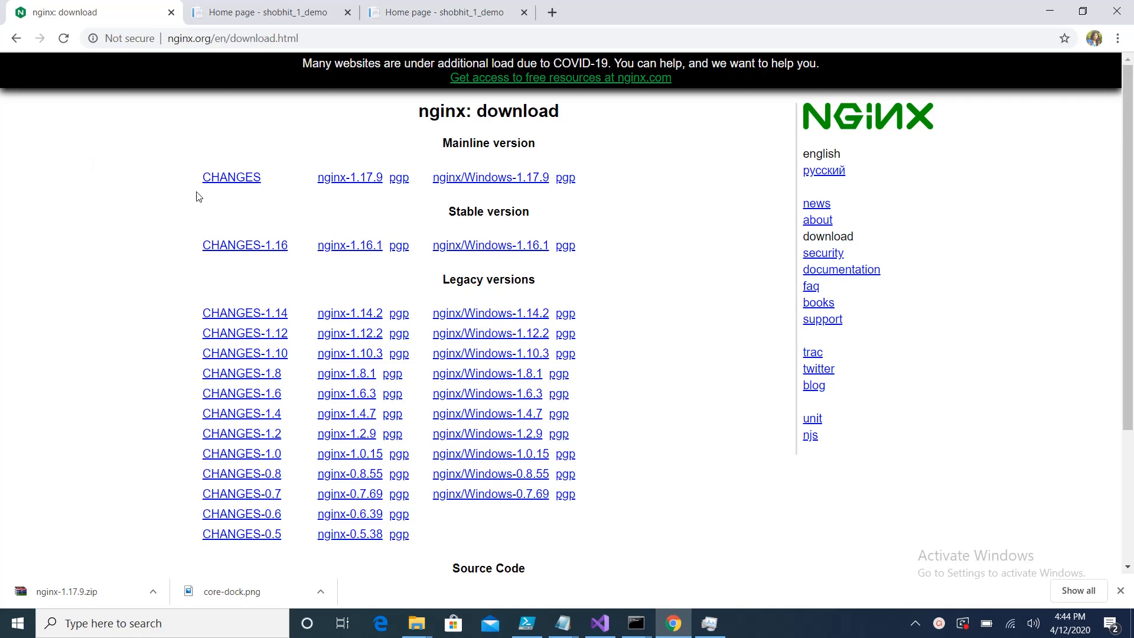
{"action": "mouse_move", "coordinate": [597, 210]}
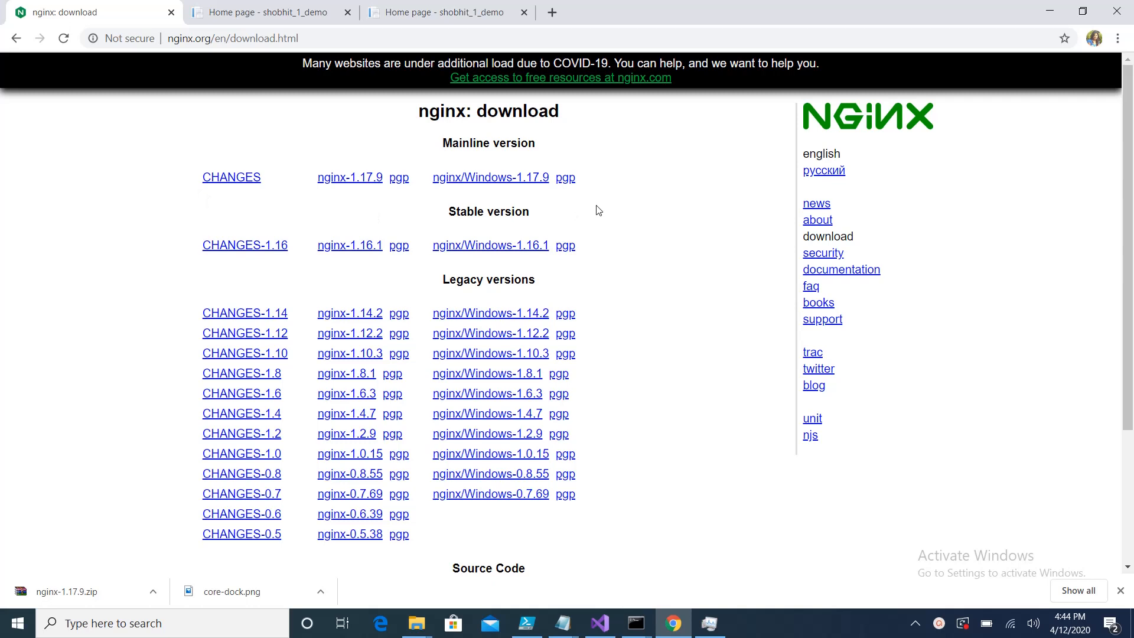
{"action": "mouse_move", "coordinate": [543, 259]}
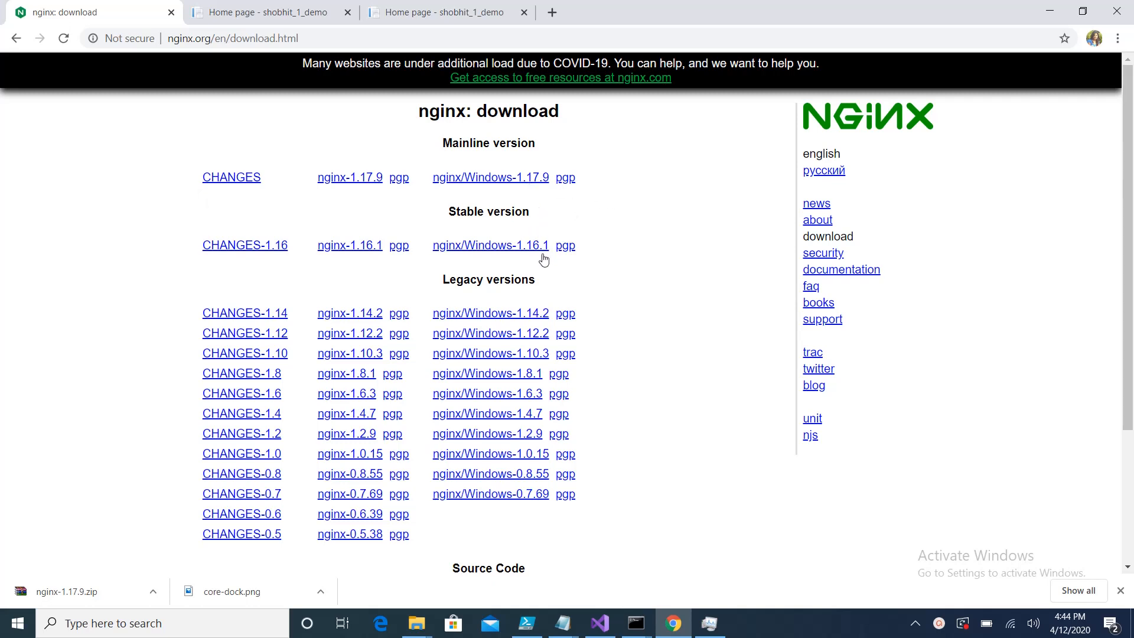
{"action": "mouse_move", "coordinate": [579, 436]}
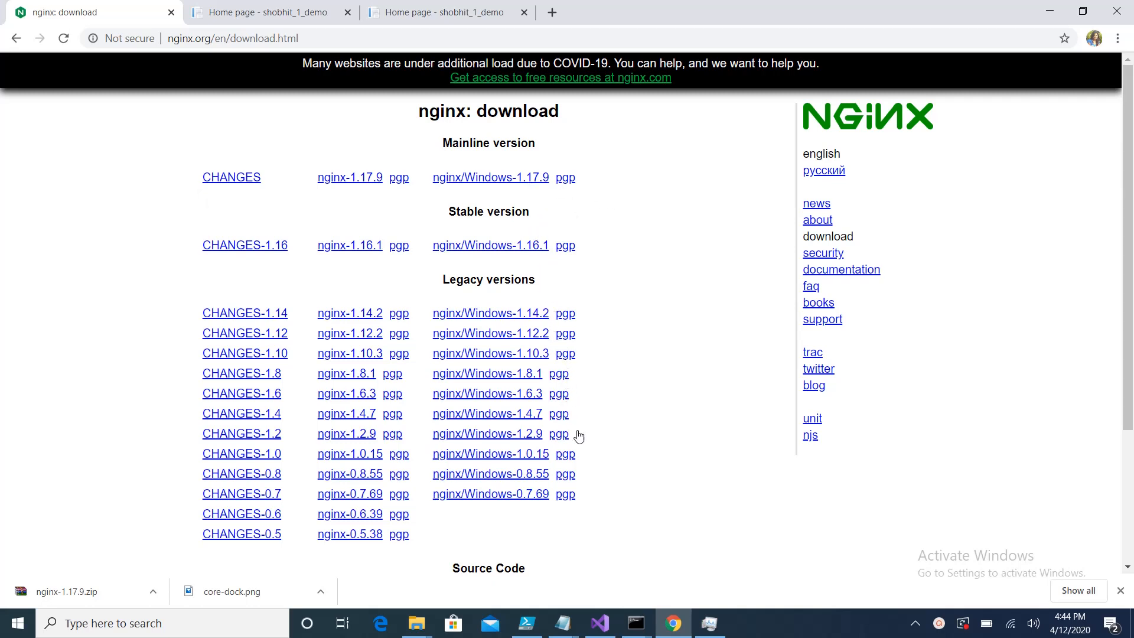
{"action": "mouse_move", "coordinate": [429, 633]}
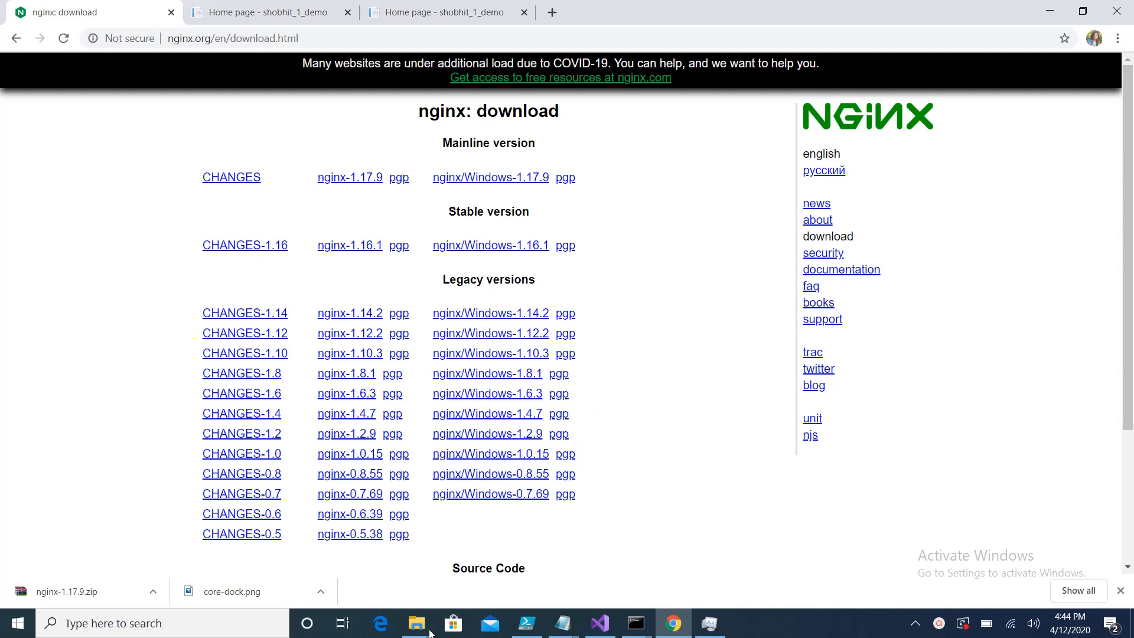
{"action": "left_click", "coordinate": [416, 622]}
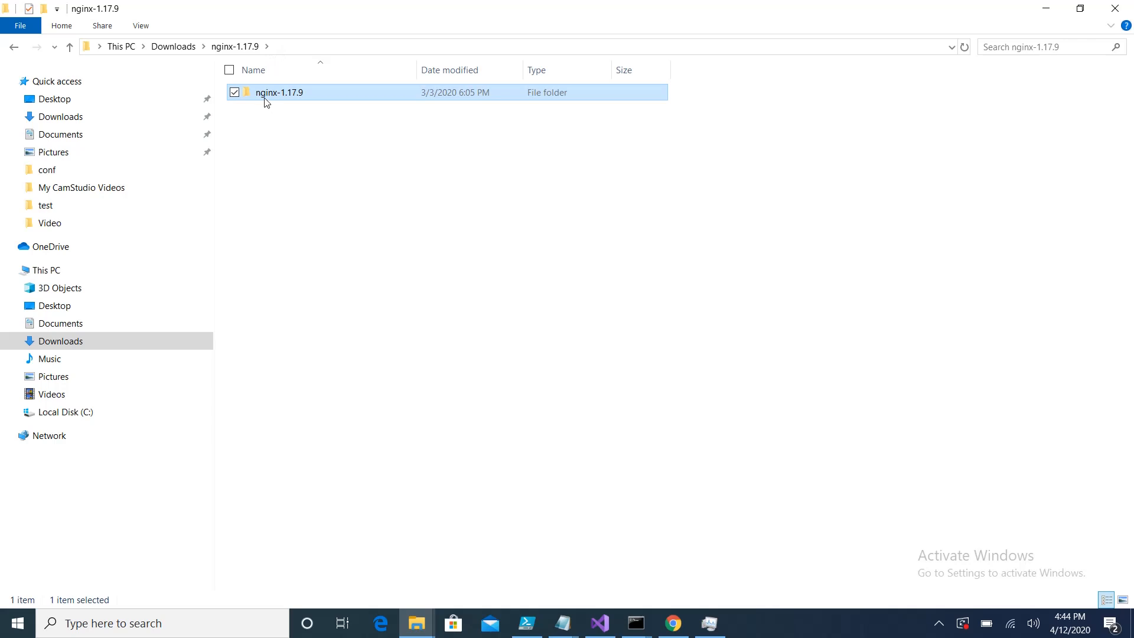
{"action": "double_click", "coordinate": [279, 93]}
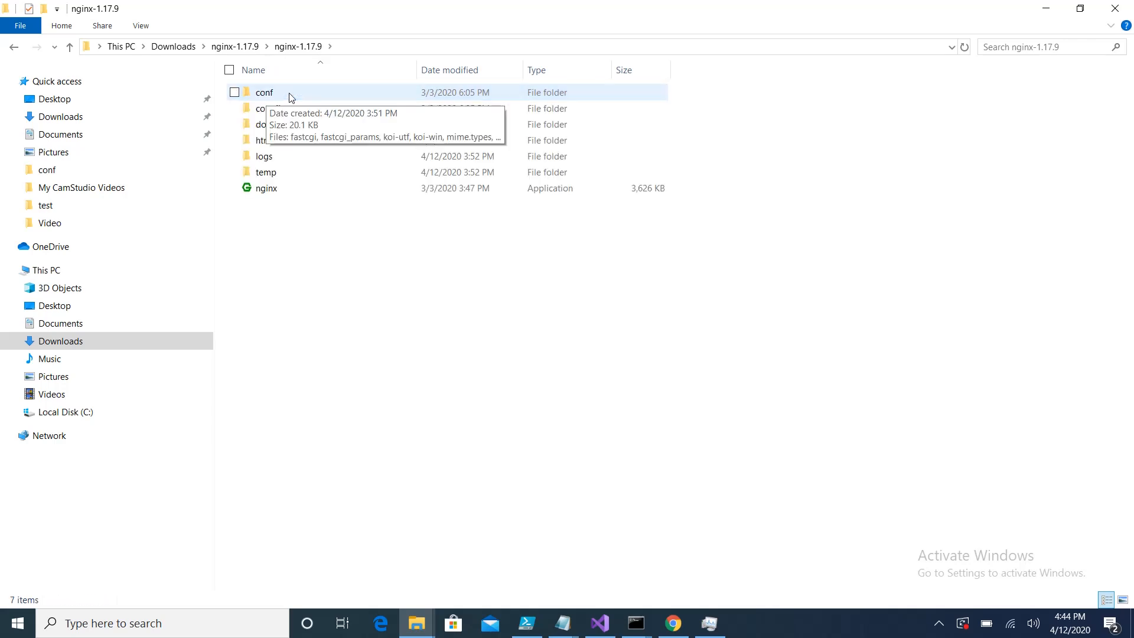
{"action": "mouse_move", "coordinate": [258, 178]}
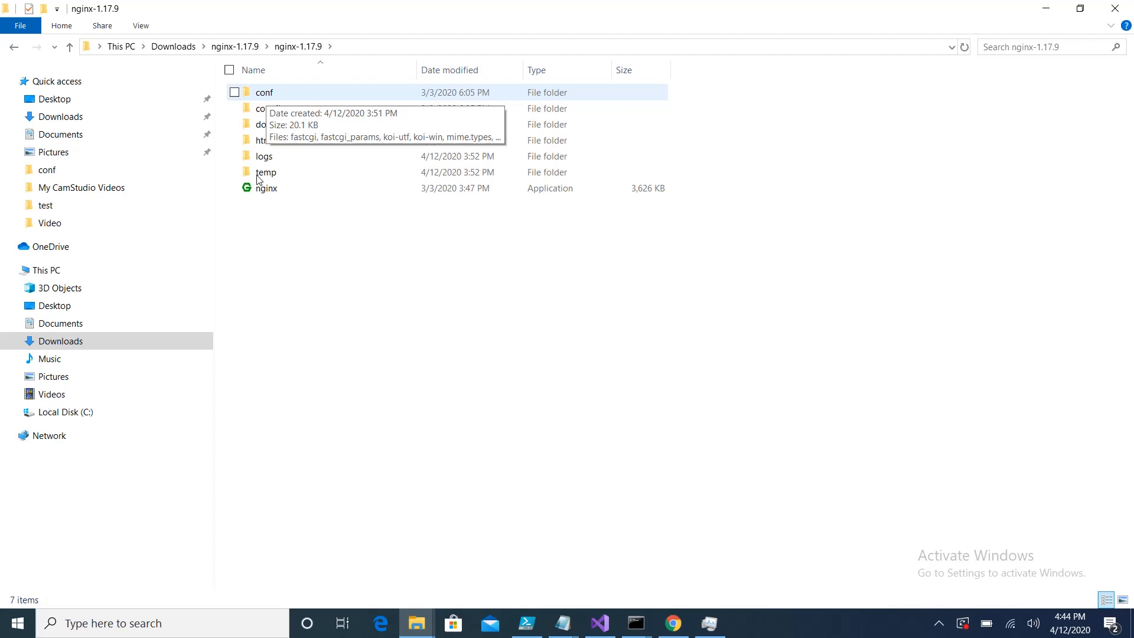
{"action": "mouse_move", "coordinate": [260, 94]}
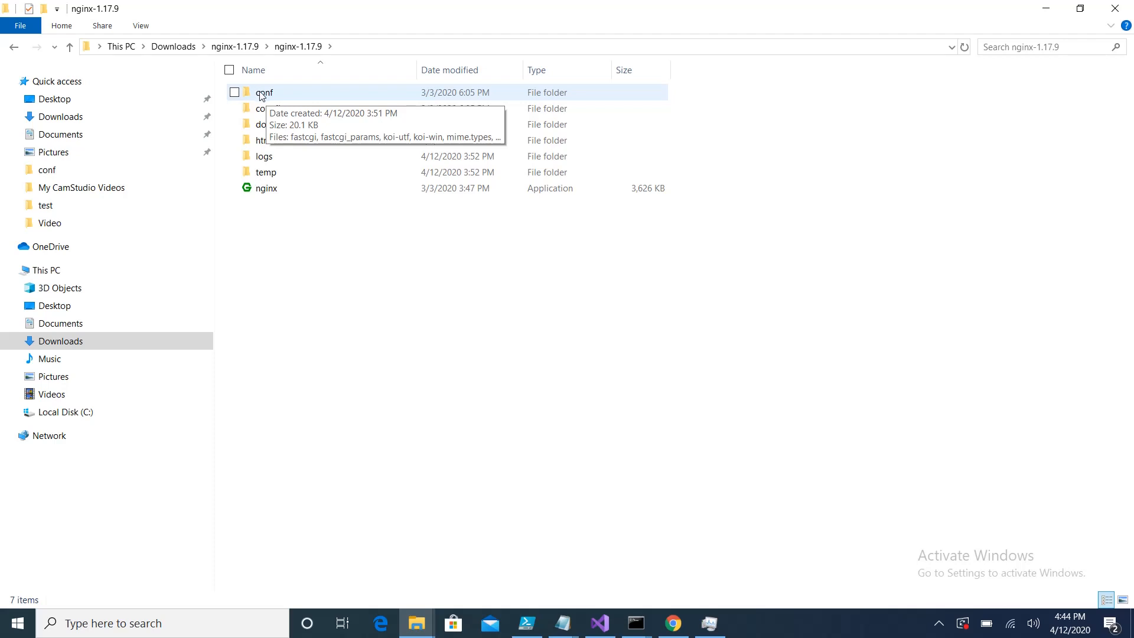
{"action": "mouse_move", "coordinate": [267, 97]}
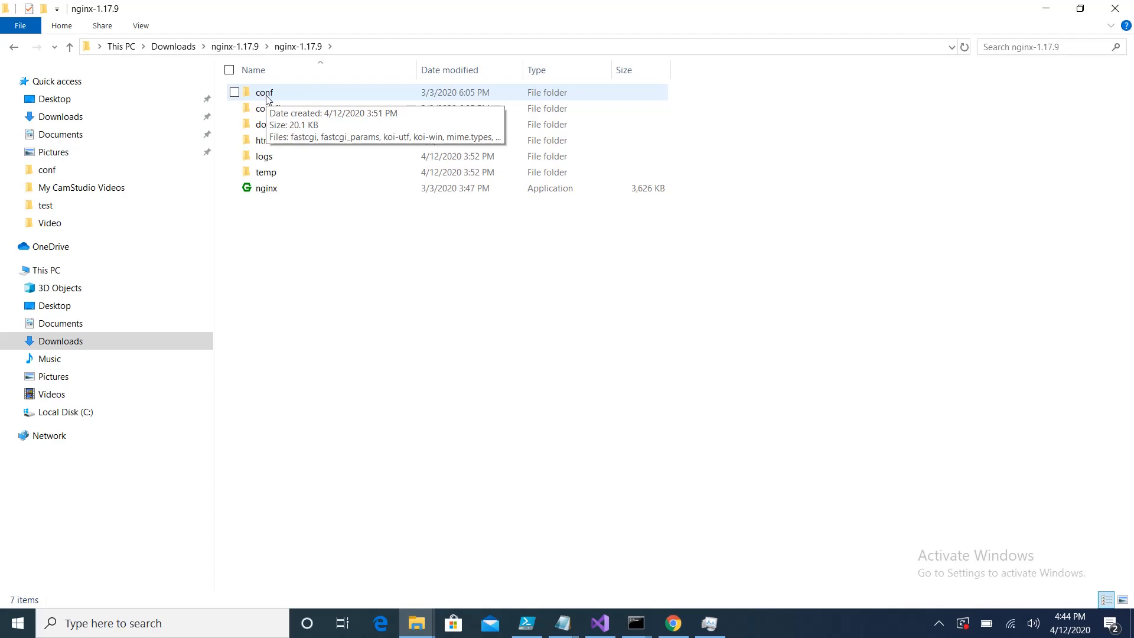
{"action": "double_click", "coordinate": [264, 93]}
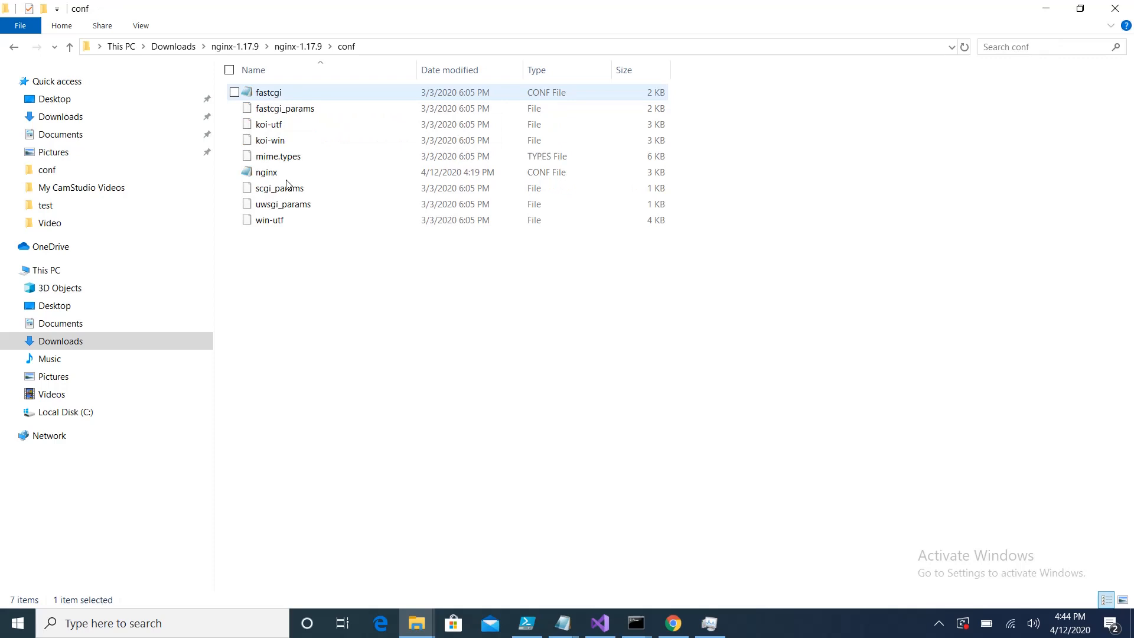
{"action": "double_click", "coordinate": [267, 171]}
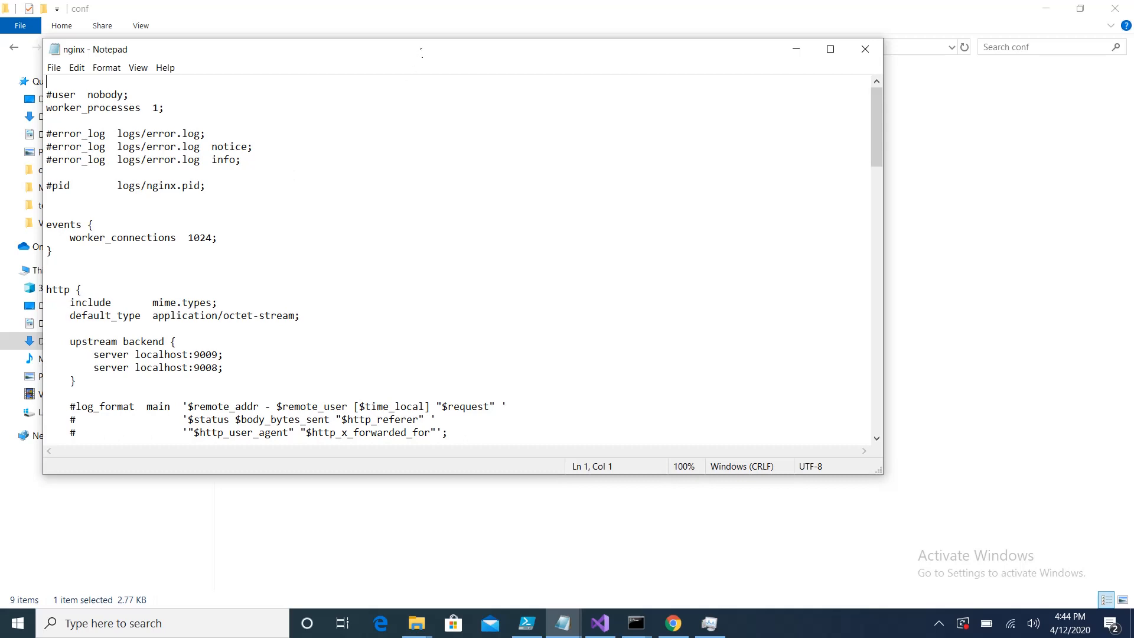
{"action": "left_click", "coordinate": [829, 49]}
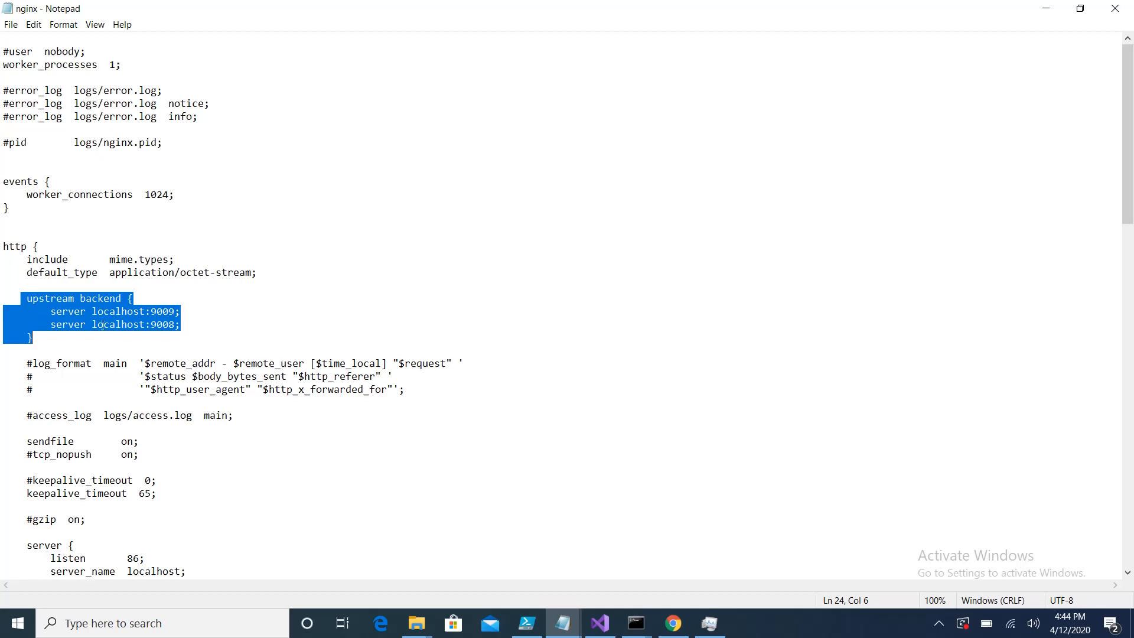
{"action": "scroll", "scroll_direction": "down", "scroll_amount": 3}
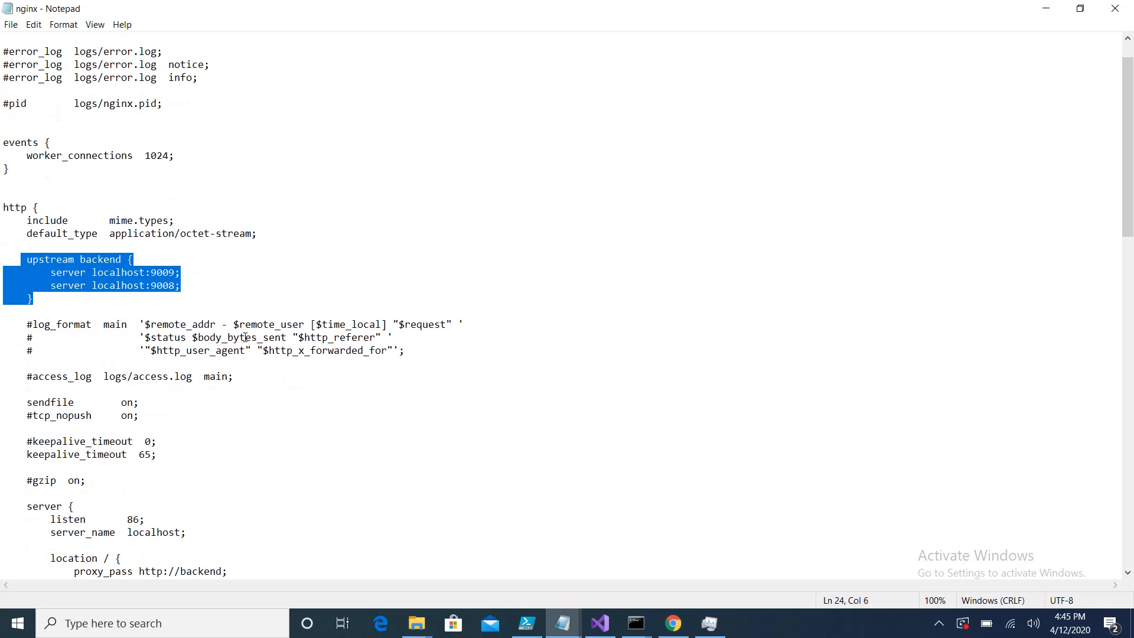
{"action": "scroll", "scroll_direction": "down", "scroll_amount": 3}
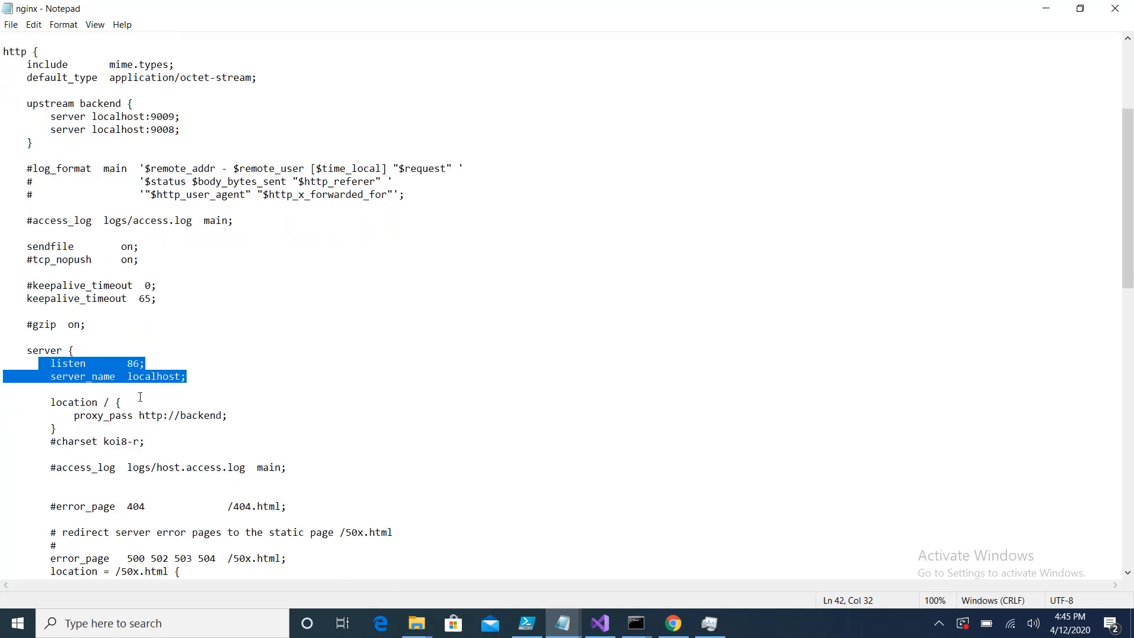
{"action": "scroll", "scroll_direction": "up", "scroll_amount": 3}
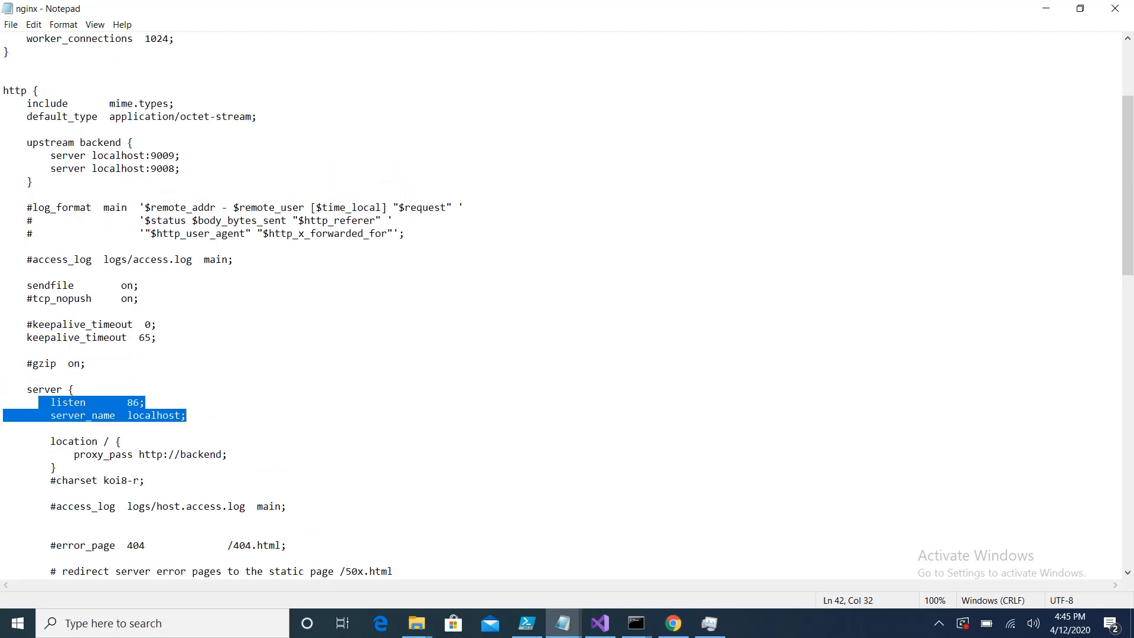
{"action": "double_click", "coordinate": [181, 454]}
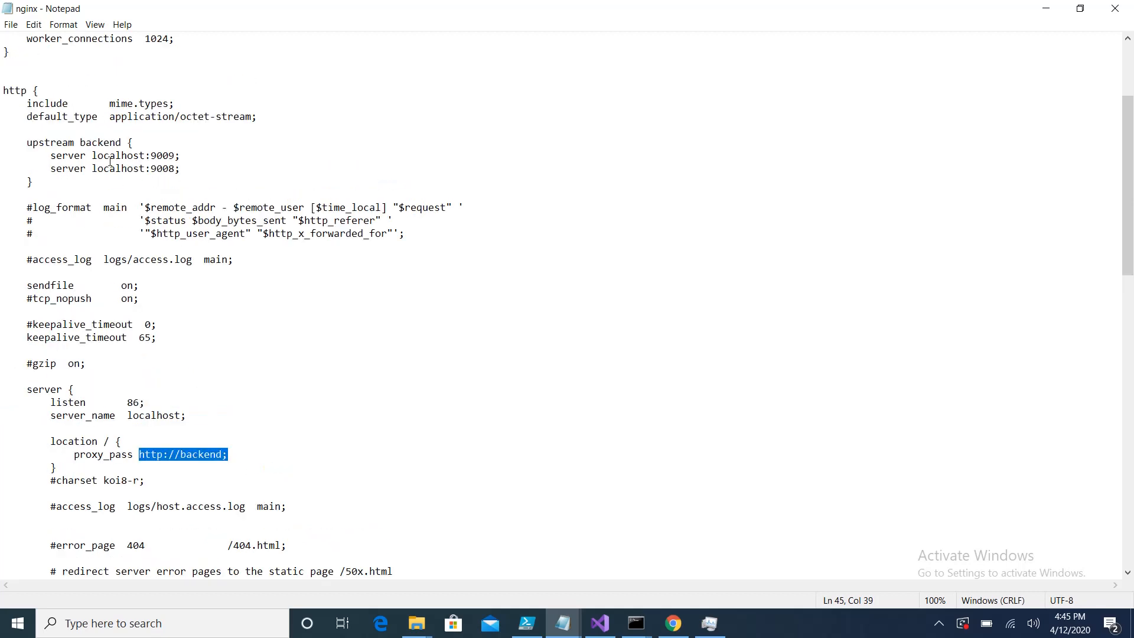
{"action": "mouse_move", "coordinate": [93, 140]}
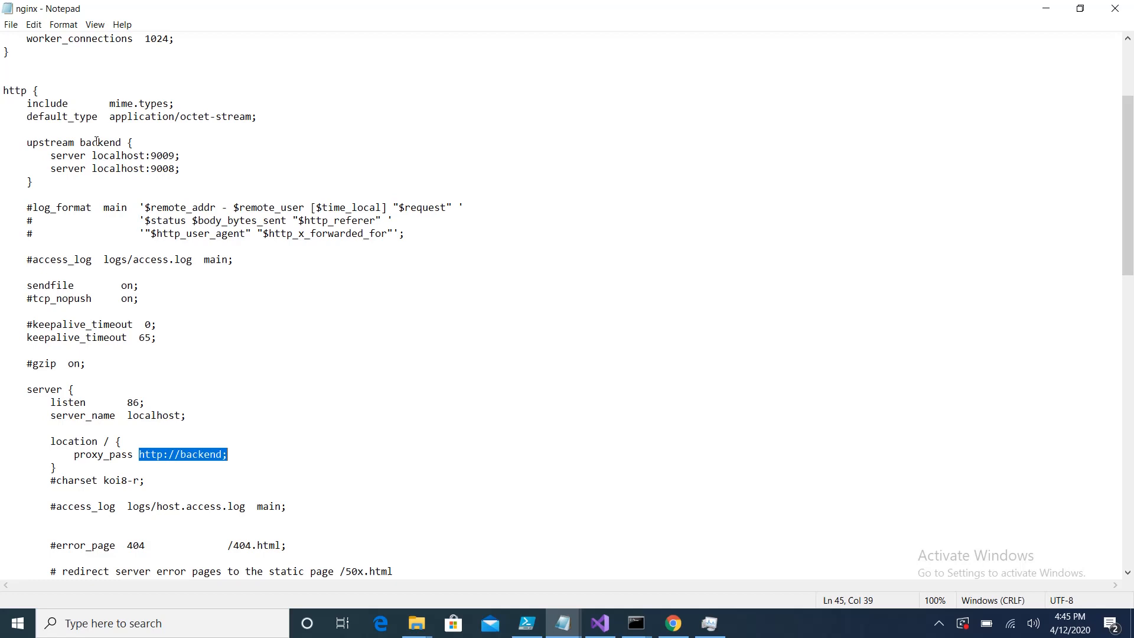
{"action": "mouse_move", "coordinate": [128, 399]}
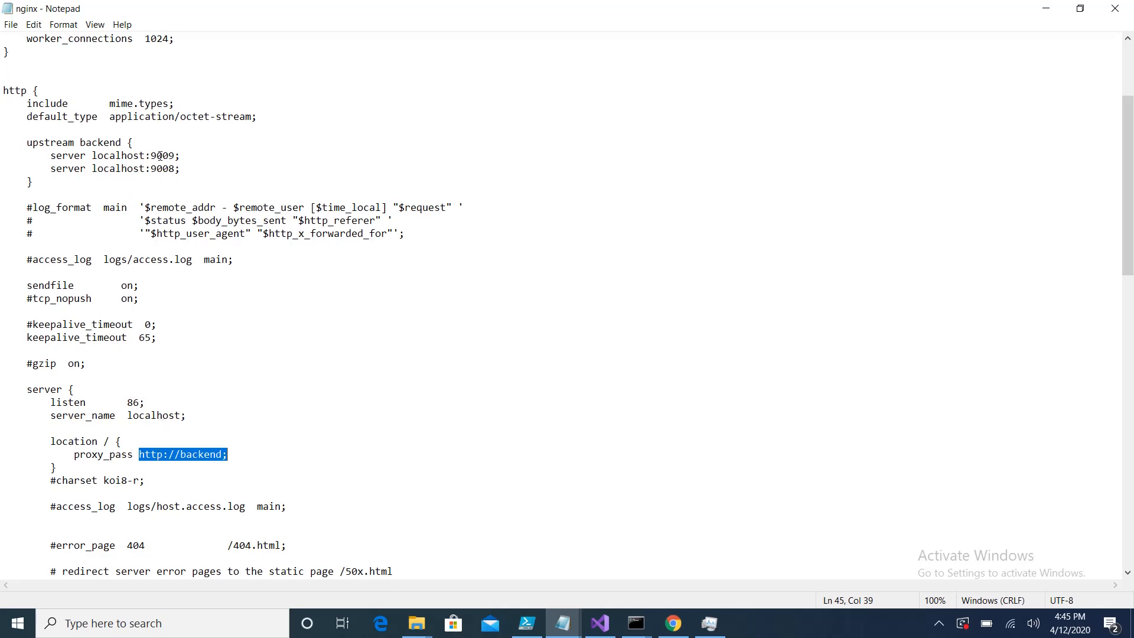
{"action": "mouse_move", "coordinate": [167, 173]}
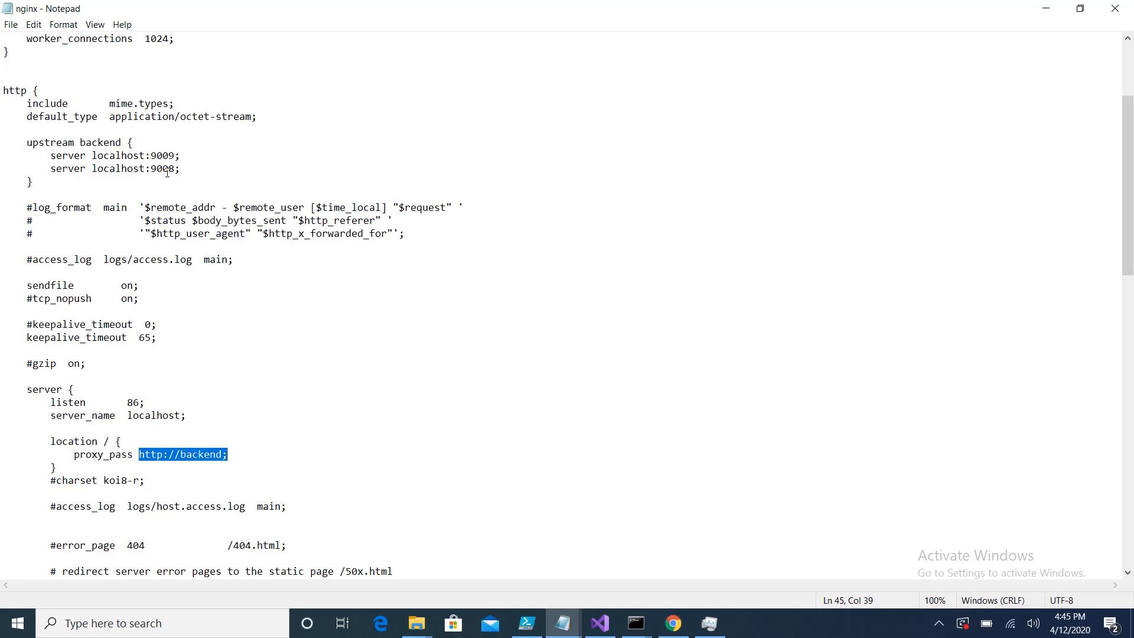
{"action": "mouse_move", "coordinate": [708, 624]}
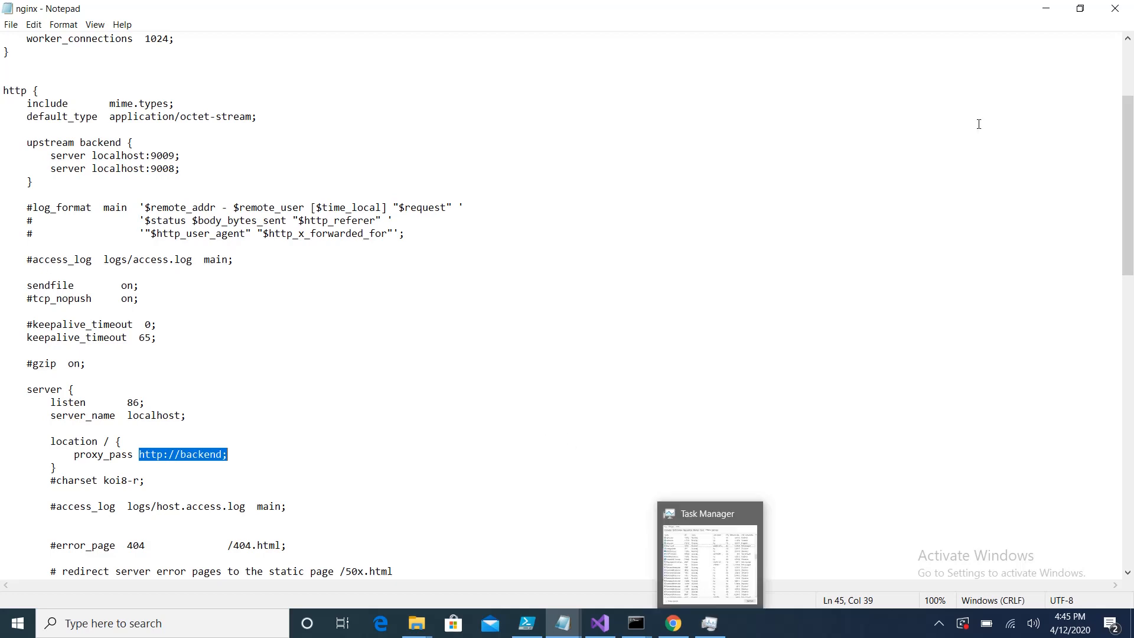
Step: Navigate from conf back to the nginx-1.17.9 folder and select the nginx application
{"action": "left_click", "coordinate": [415, 623]}
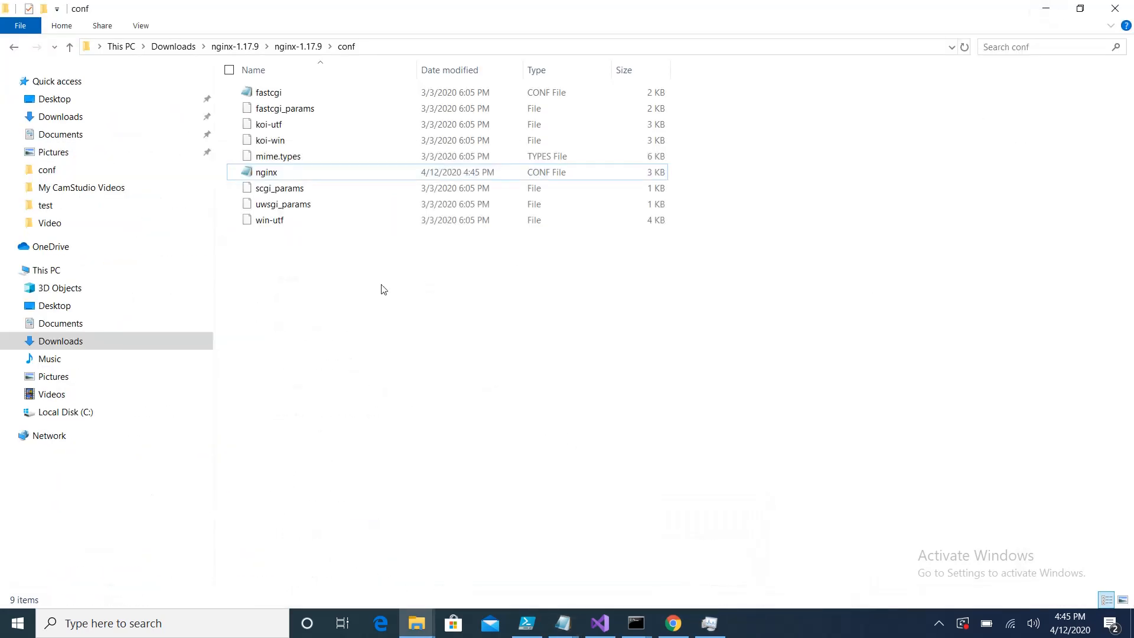
{"action": "left_click", "coordinate": [234, 46]}
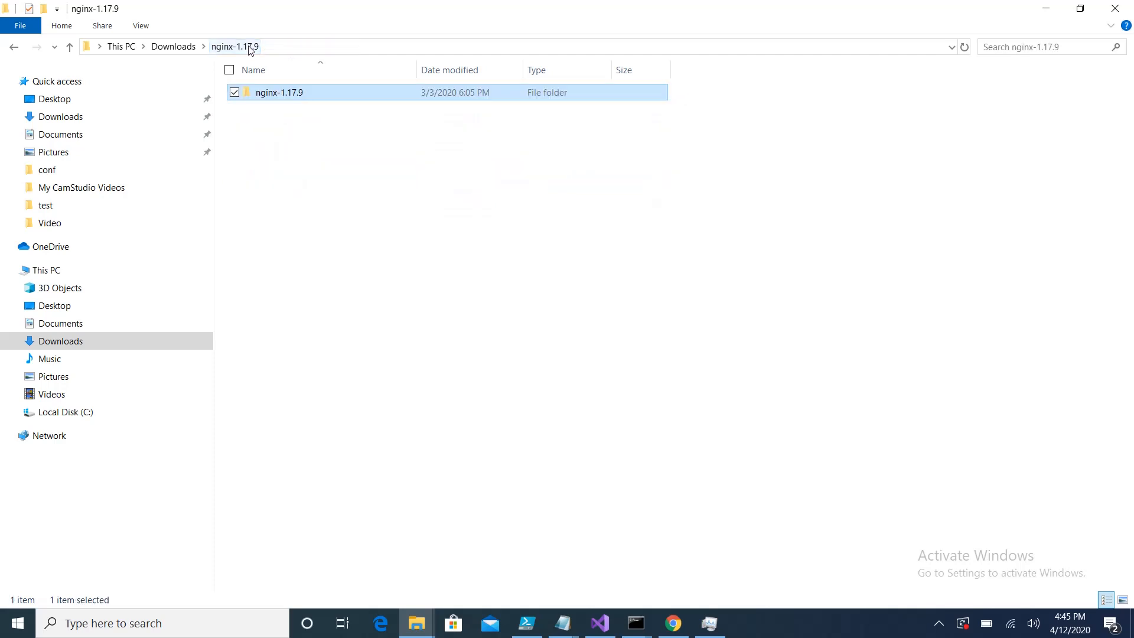
{"action": "double_click", "coordinate": [280, 93]}
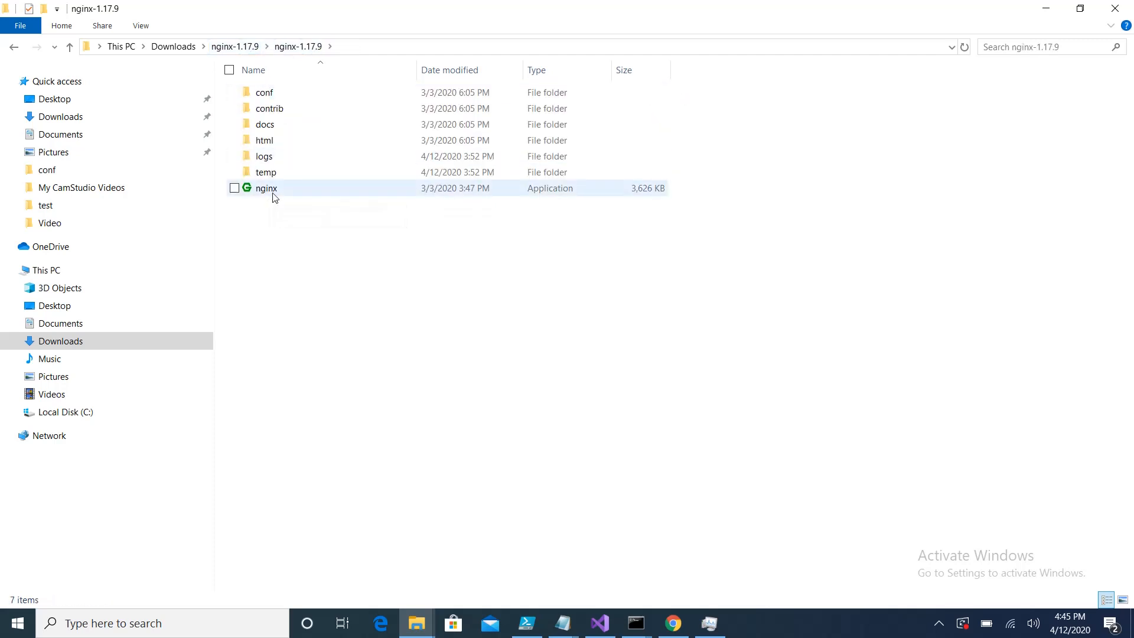
{"action": "left_click", "coordinate": [265, 187]}
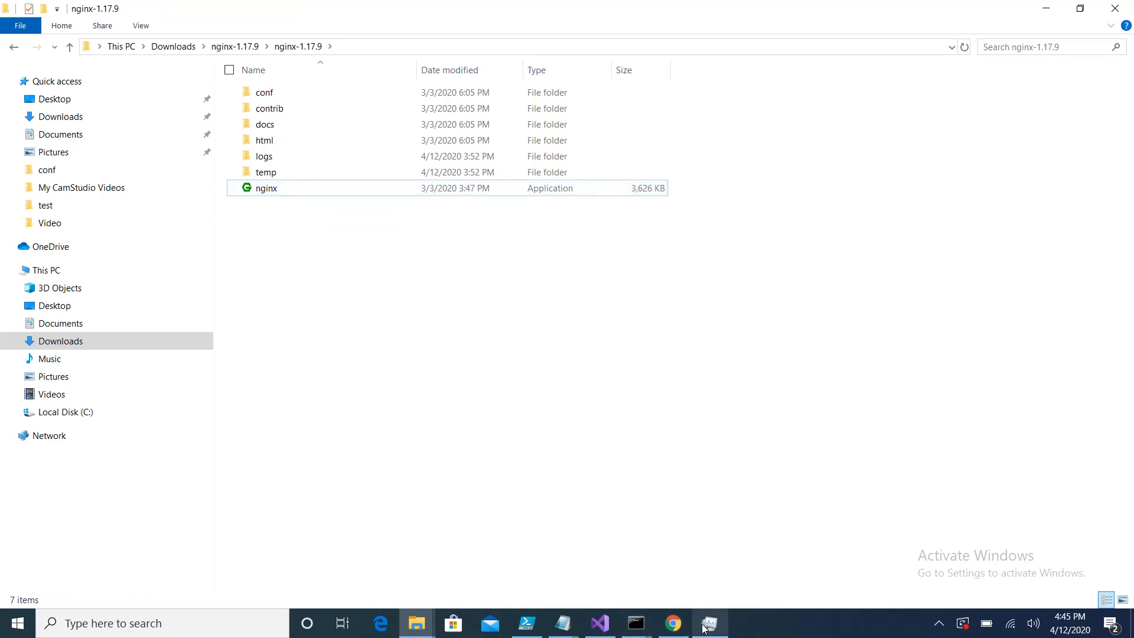
{"action": "left_click", "coordinate": [709, 623]}
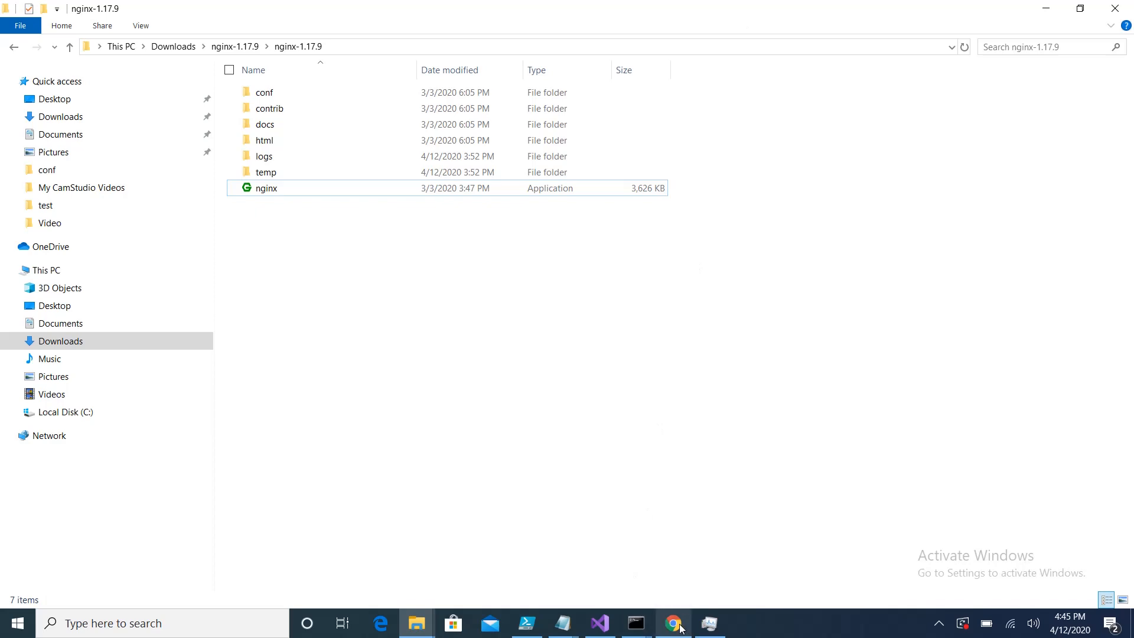
Step: Load localhost:9009 in a new fourth Chrome tab showing the ASP.NET Core demo
{"action": "left_click", "coordinate": [672, 622]}
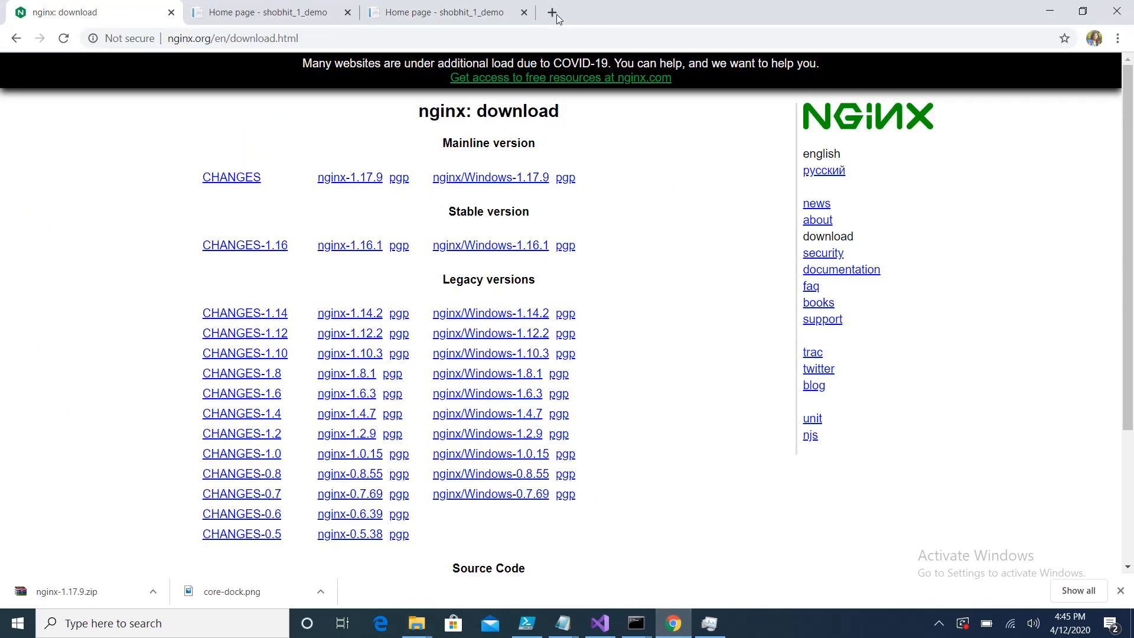
{"action": "left_click", "coordinate": [554, 12]}
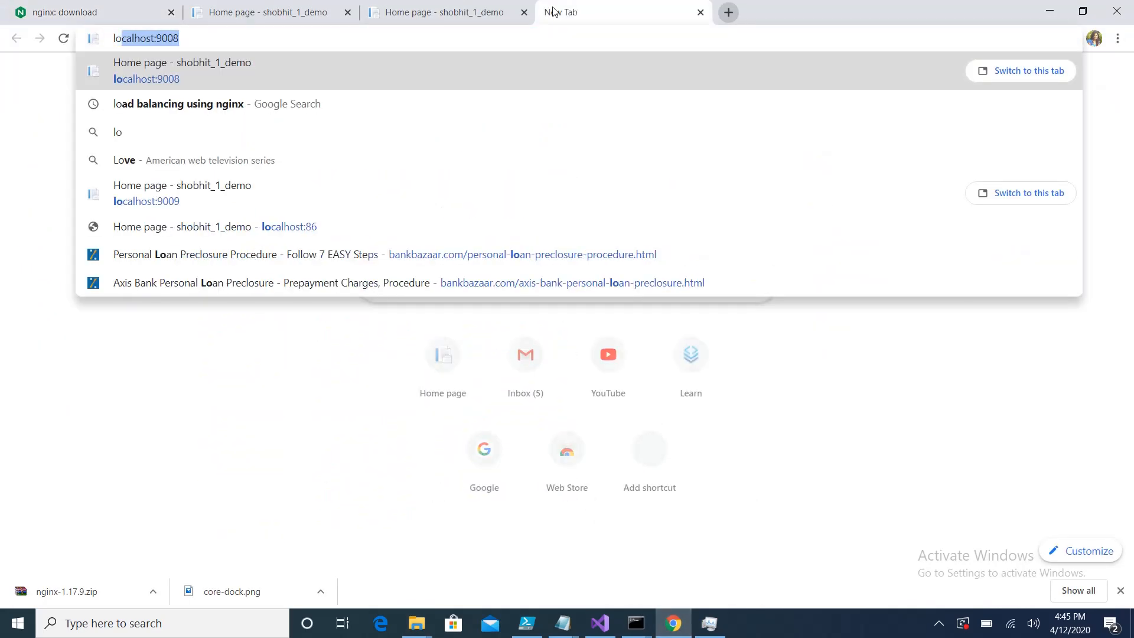
{"action": "type", "text": "localhost:9009"}
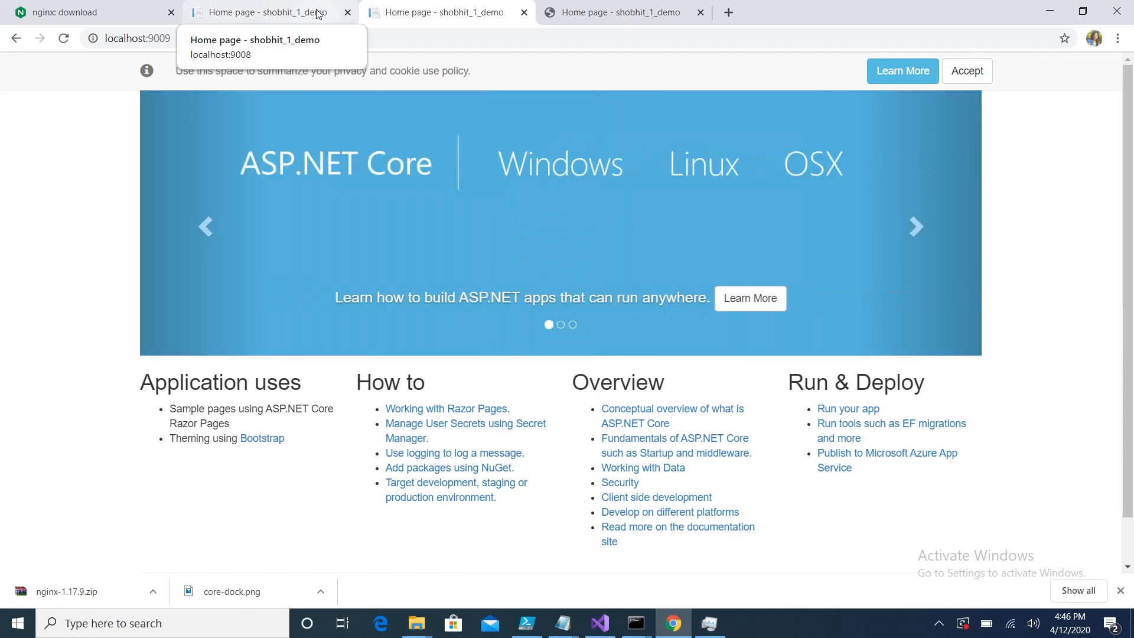
{"action": "mouse_move", "coordinate": [562, 40]}
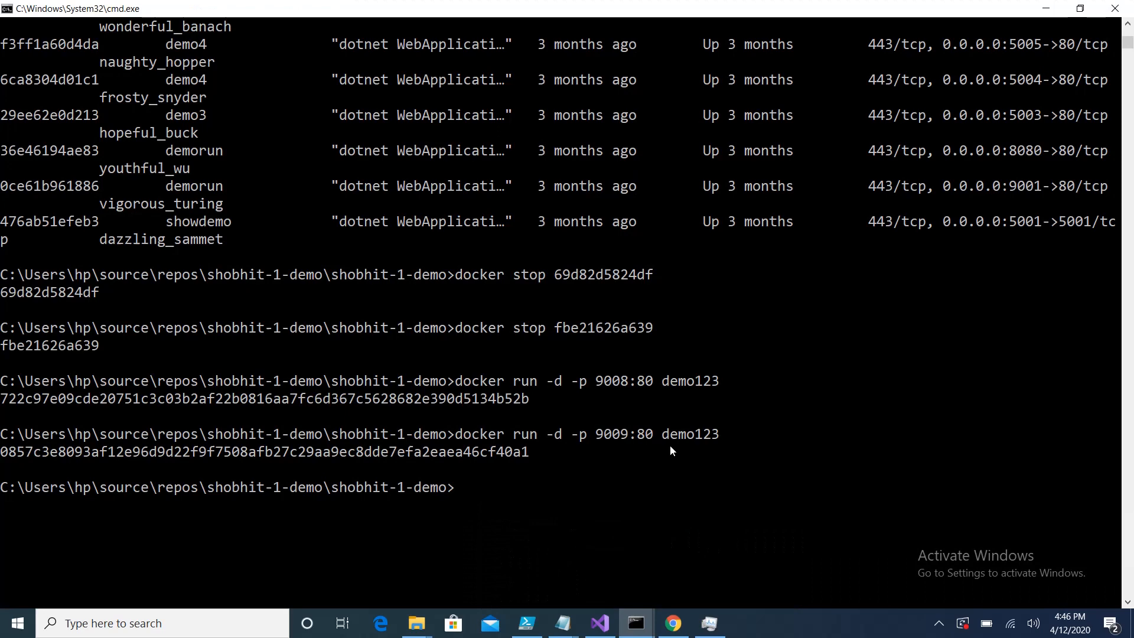
Step: Run docker ps, then stop containers 0857c3e8093a and 722c97e09cde
{"action": "type", "text": "docker"}
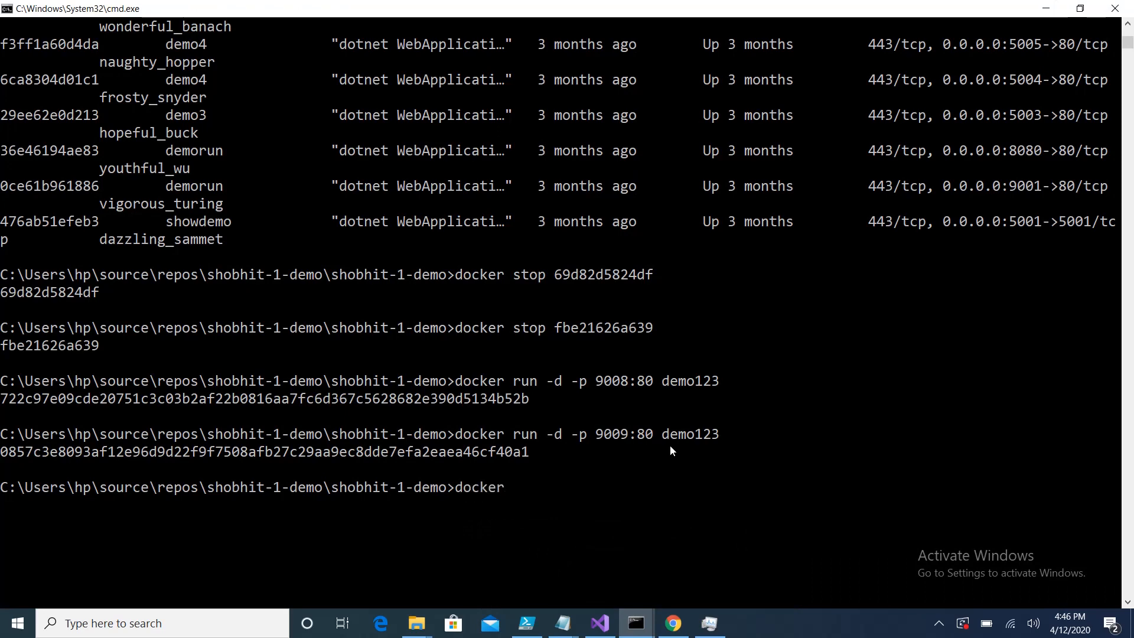
{"action": "type", "text": "ps"}
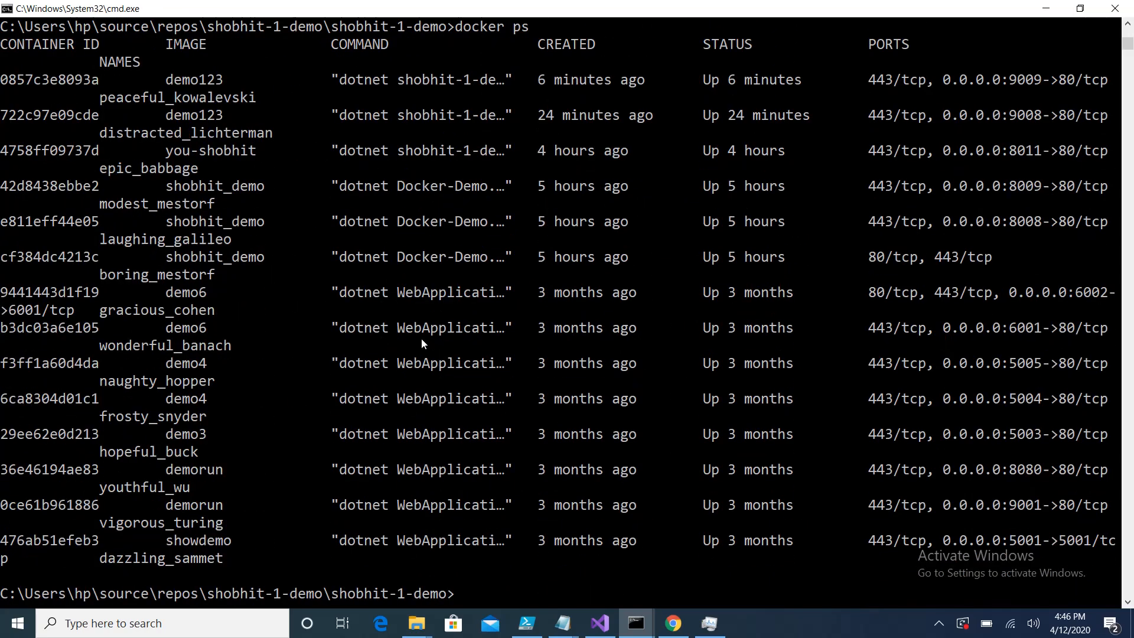
{"action": "type", "text": "docker stop 0857c3e8093a"}
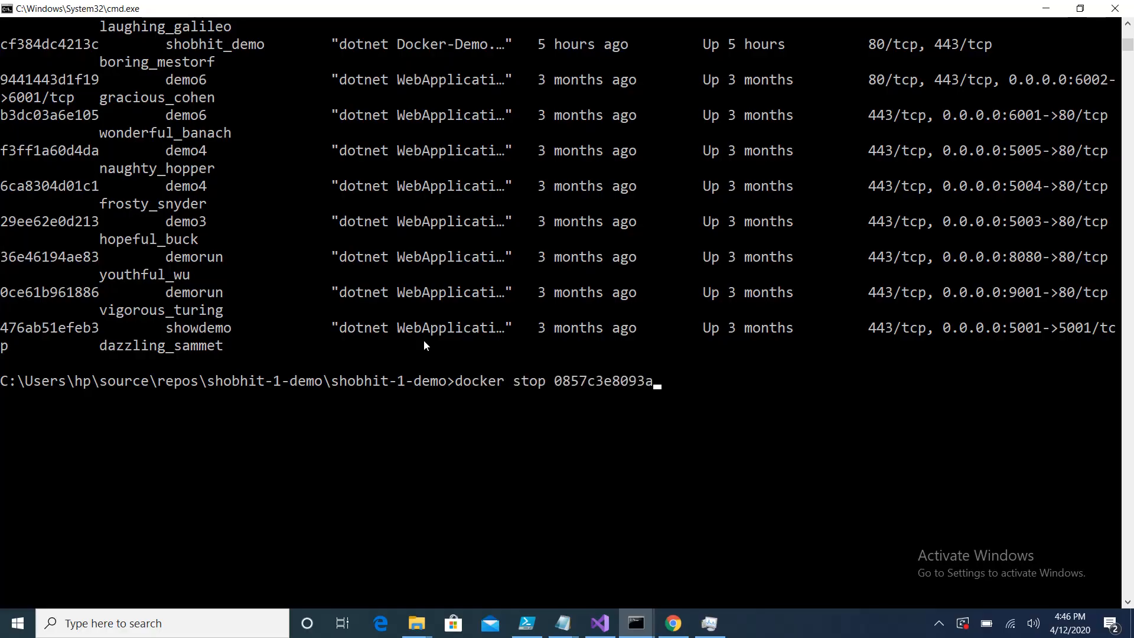
{"action": "key", "text": "Return"}
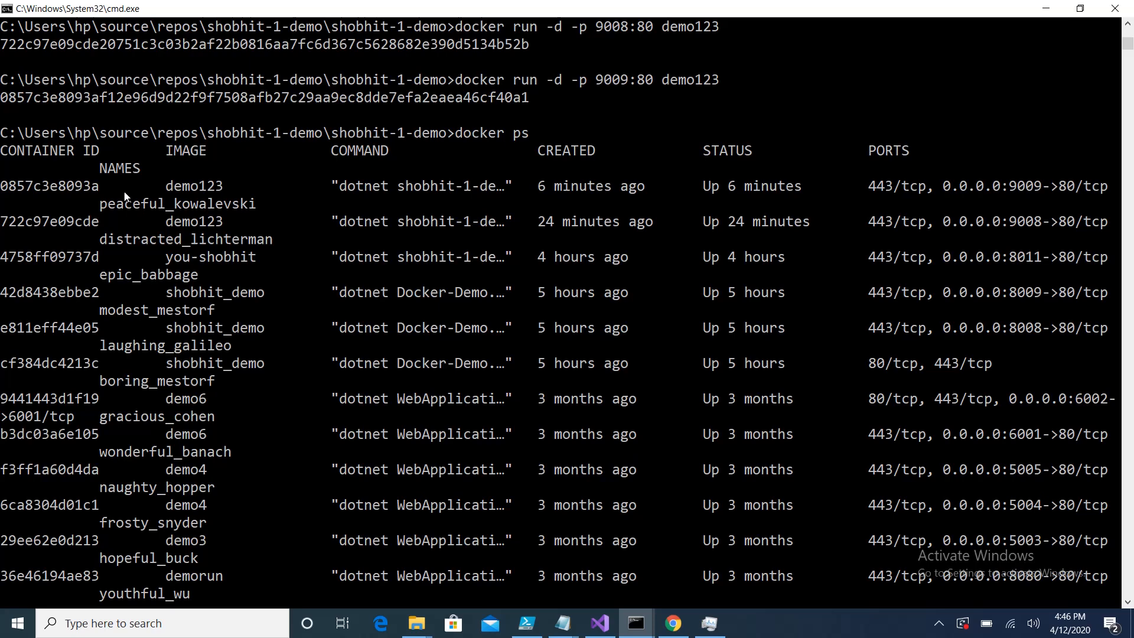
{"action": "mouse_move", "coordinate": [100, 199]}
{"action": "type", "text": "docker stop 722c97e09cde"}
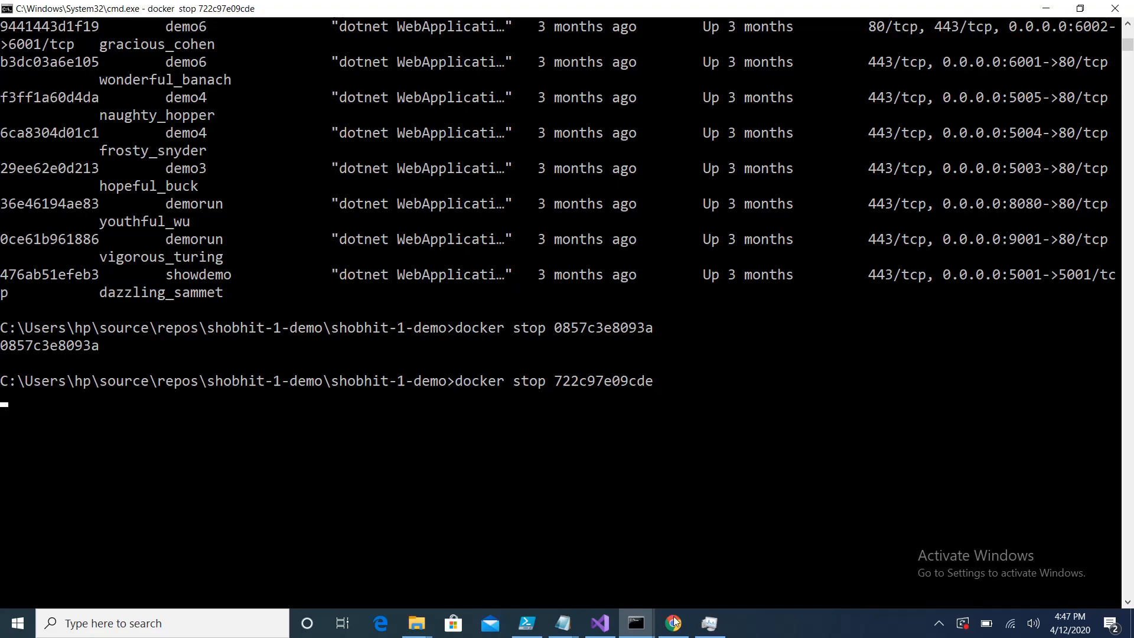
{"action": "left_click", "coordinate": [672, 622]}
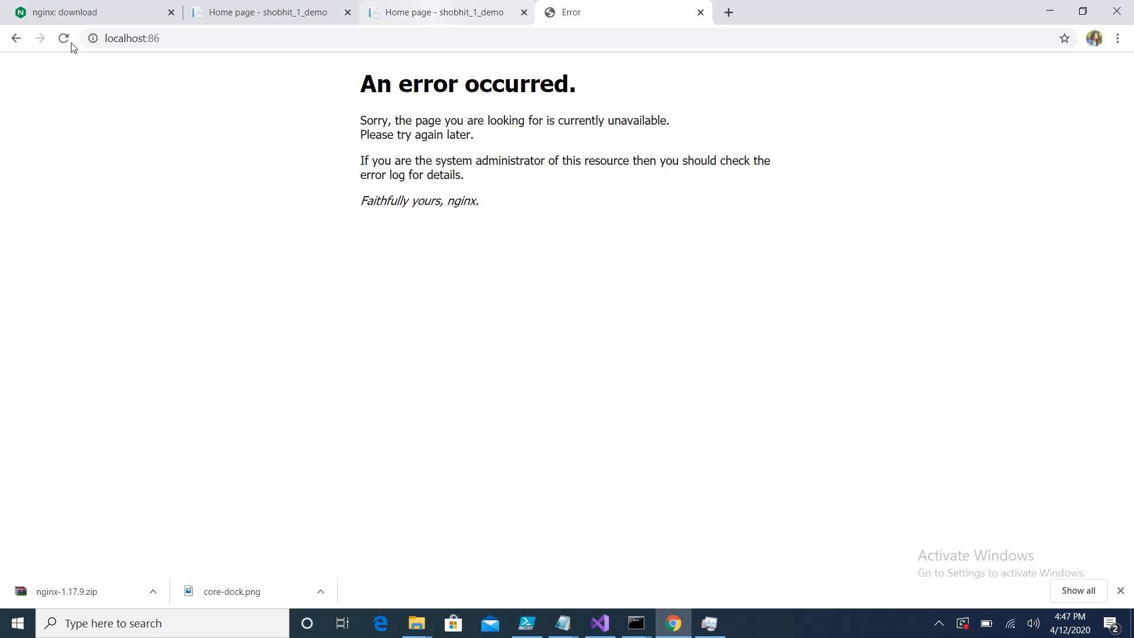
{"action": "mouse_move", "coordinate": [80, 52]}
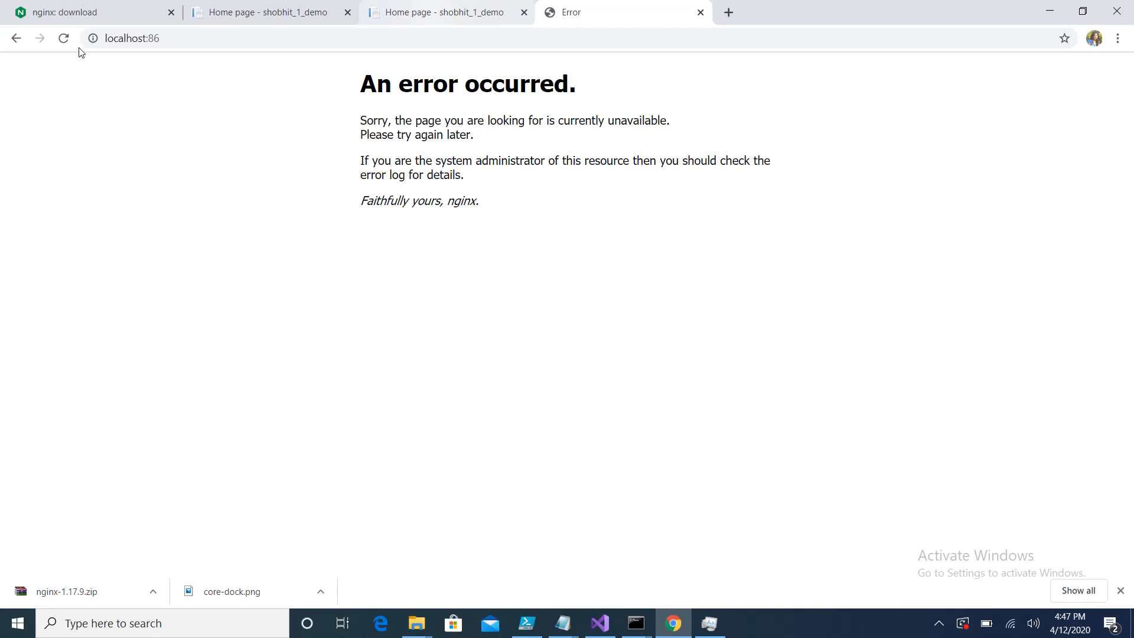
{"action": "mouse_move", "coordinate": [84, 55]}
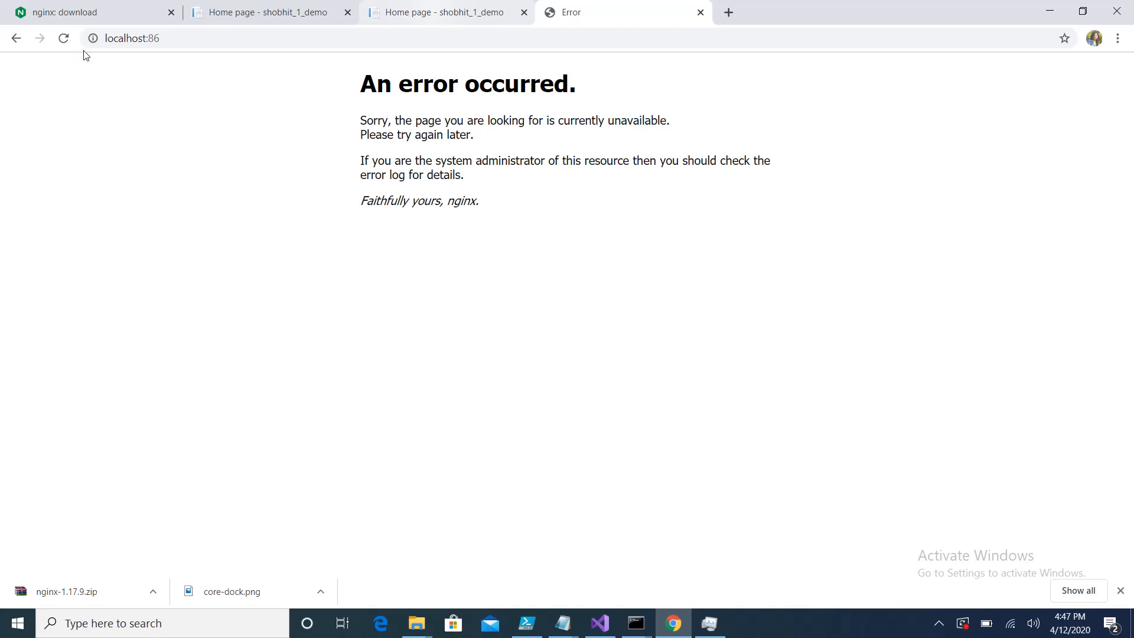
{"action": "mouse_move", "coordinate": [372, 76]}
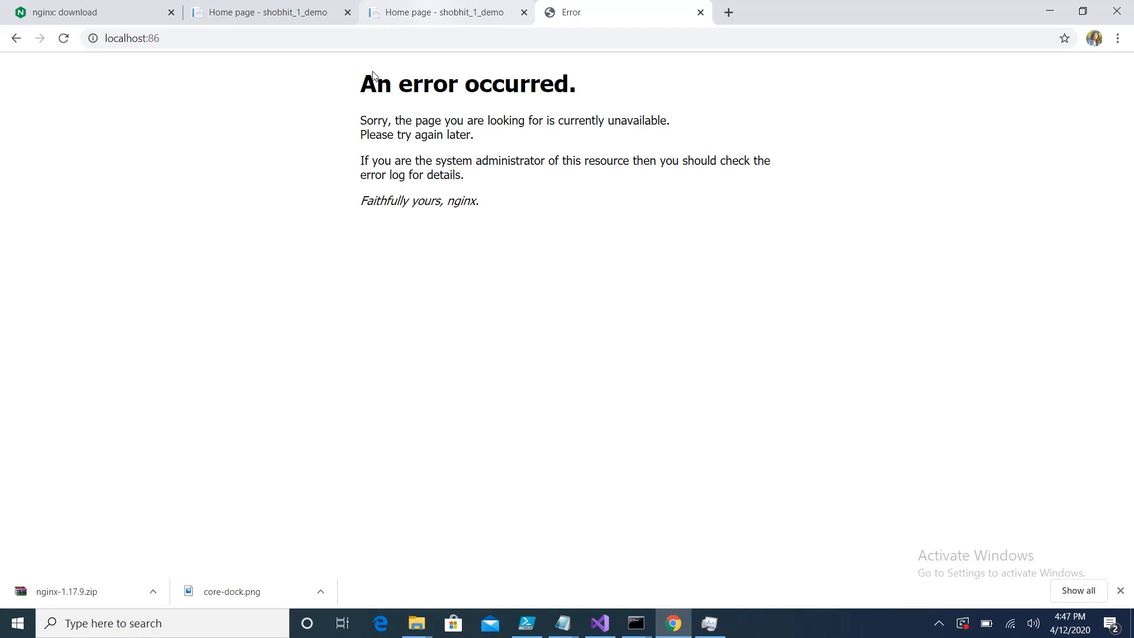
{"action": "mouse_move", "coordinate": [284, 16]}
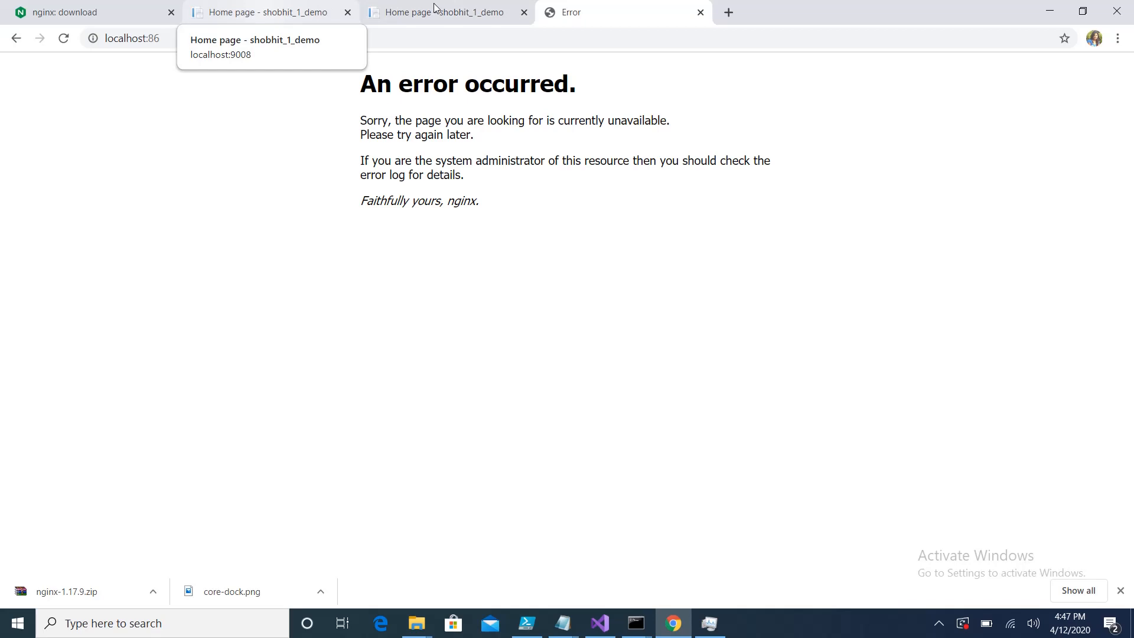
Step: Check the localhost:9009 tab, then return to Command Prompt
{"action": "left_click", "coordinate": [434, 13]}
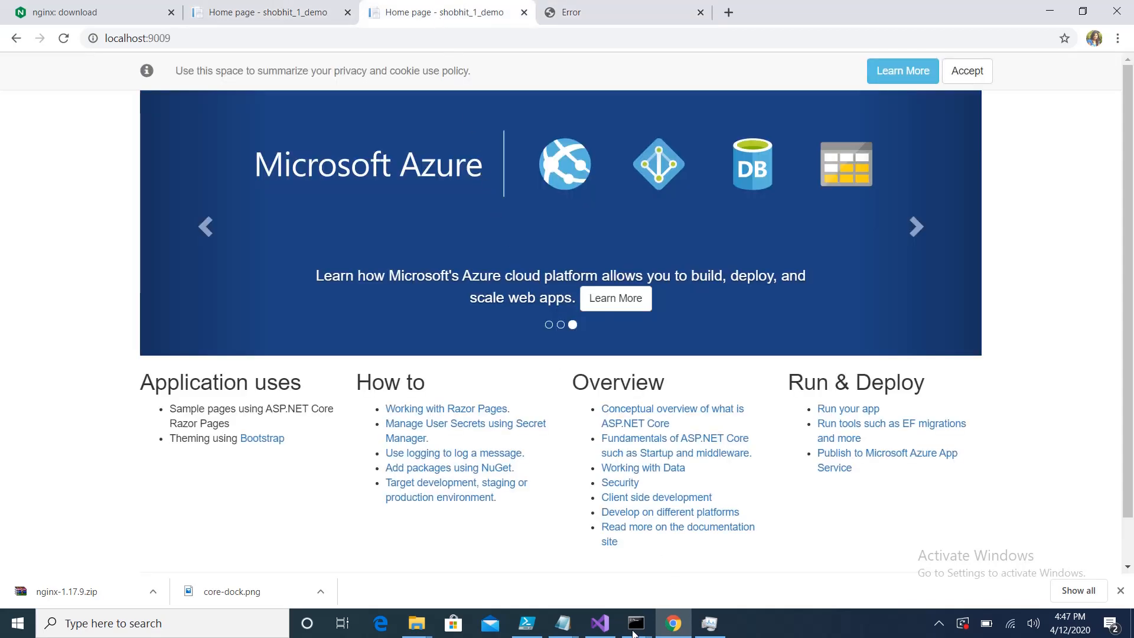
{"action": "left_click", "coordinate": [635, 623]}
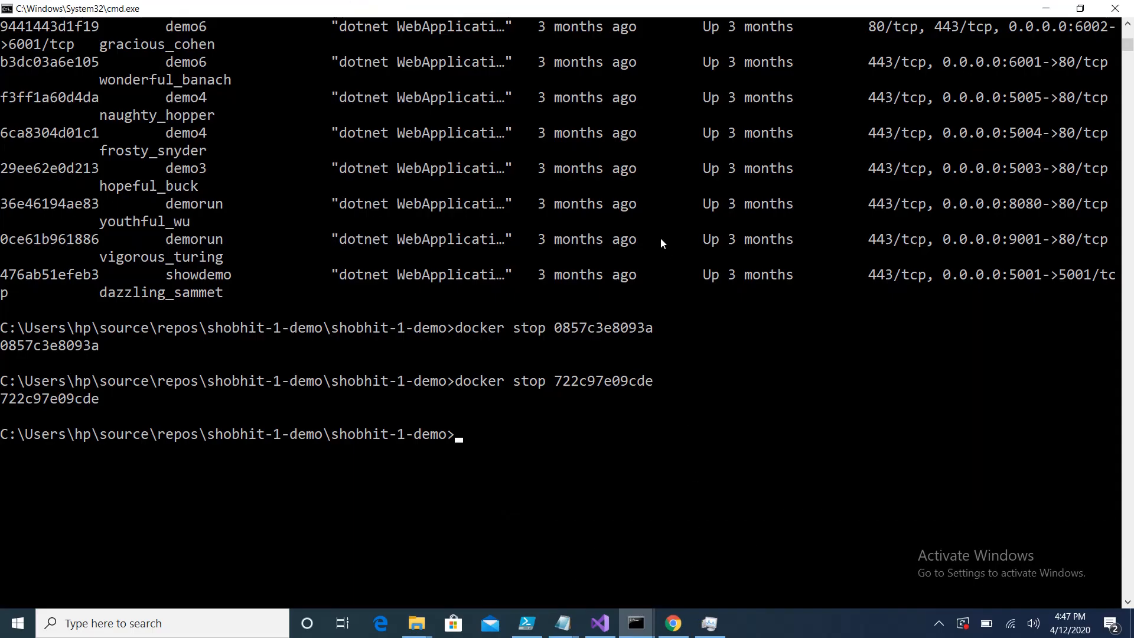
Step: Run docker ps -d -p 9009:80 demo123, then begin changing ps to run
{"action": "type", "text": "docker stop 0857c3e8093a"}
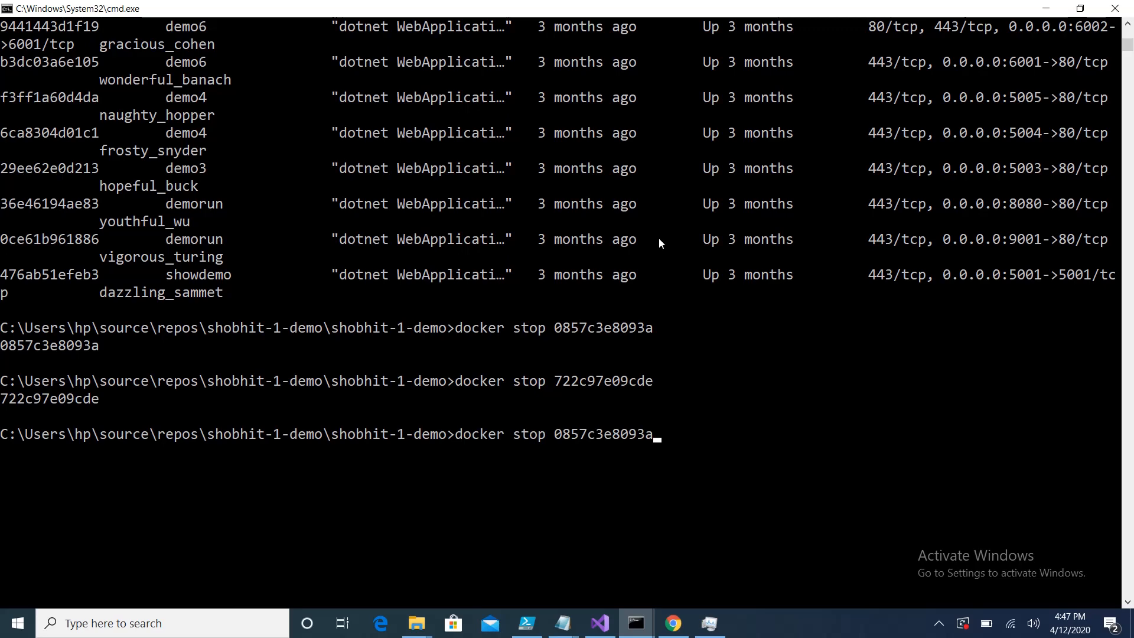
{"action": "key", "text": "backspace"}
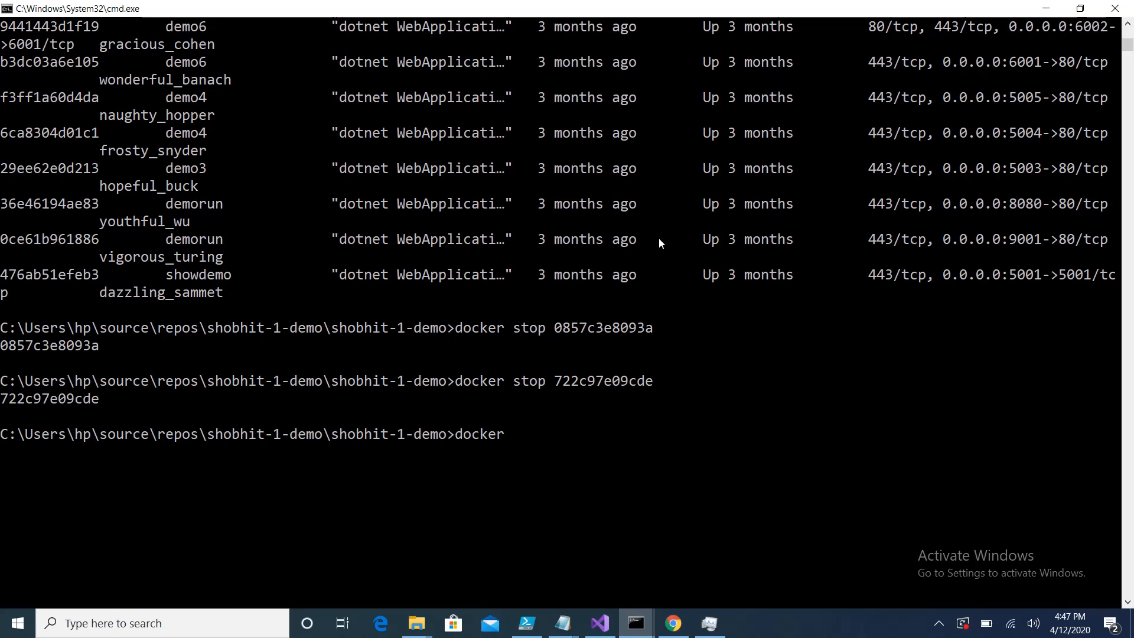
{"action": "type", "text": "ps -d -p 99"}
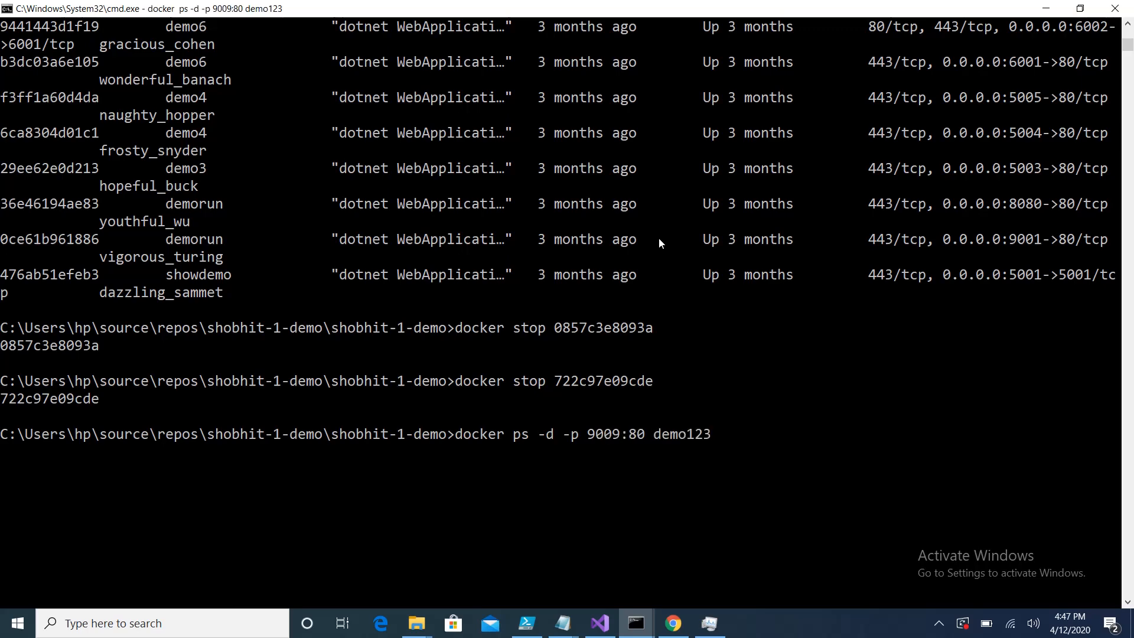
{"action": "key", "text": "Return"}
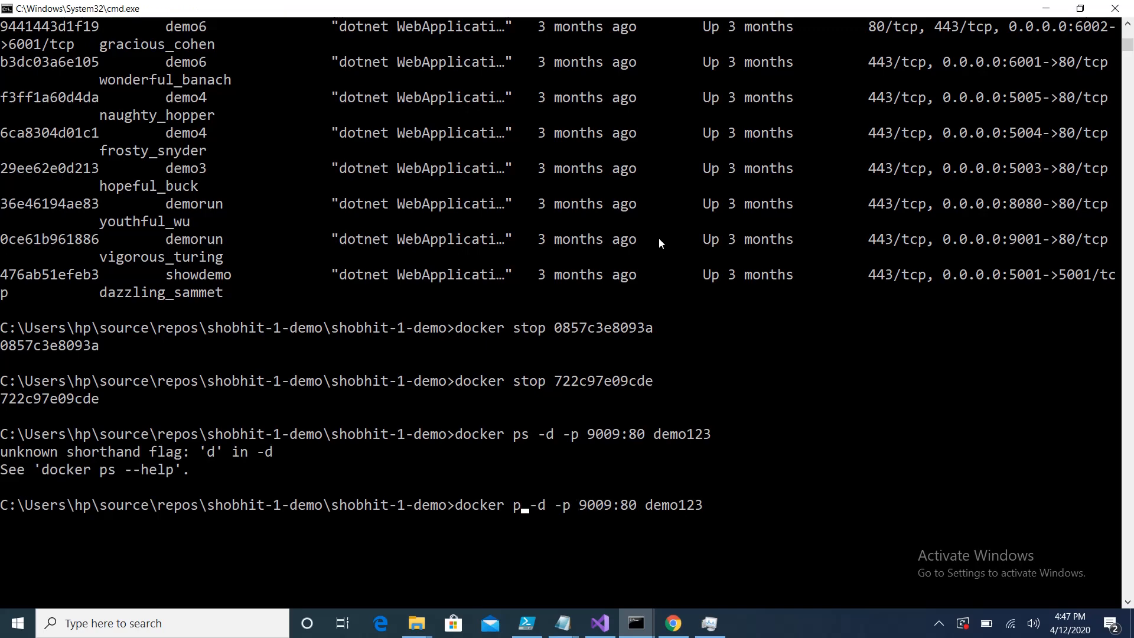
{"action": "type", "text": "r"}
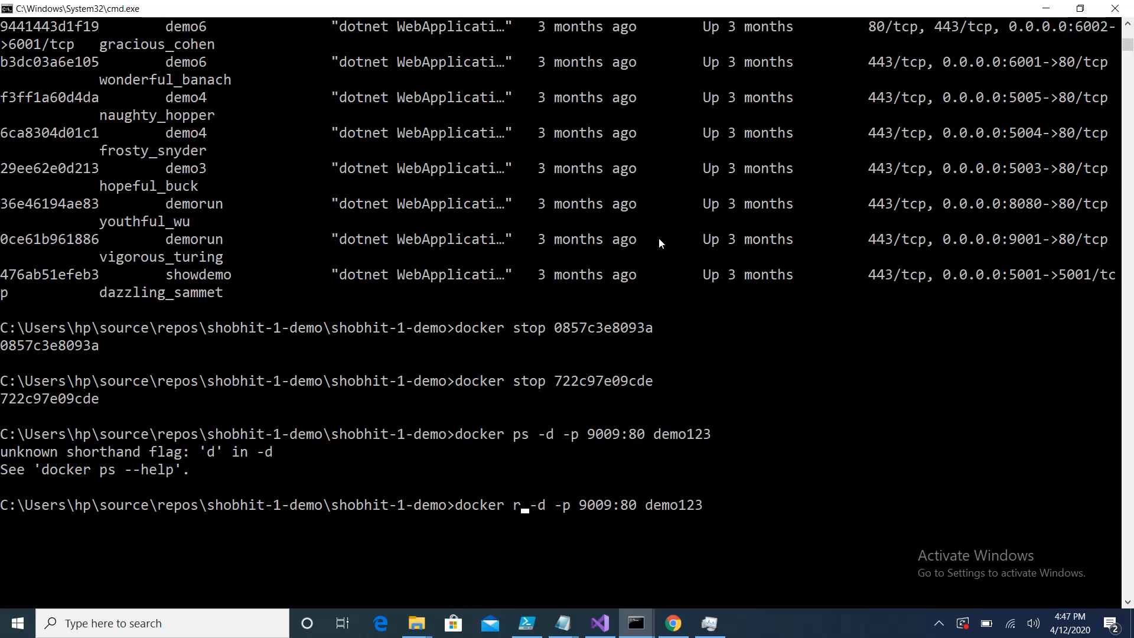
{"action": "left_click", "coordinate": [672, 622]}
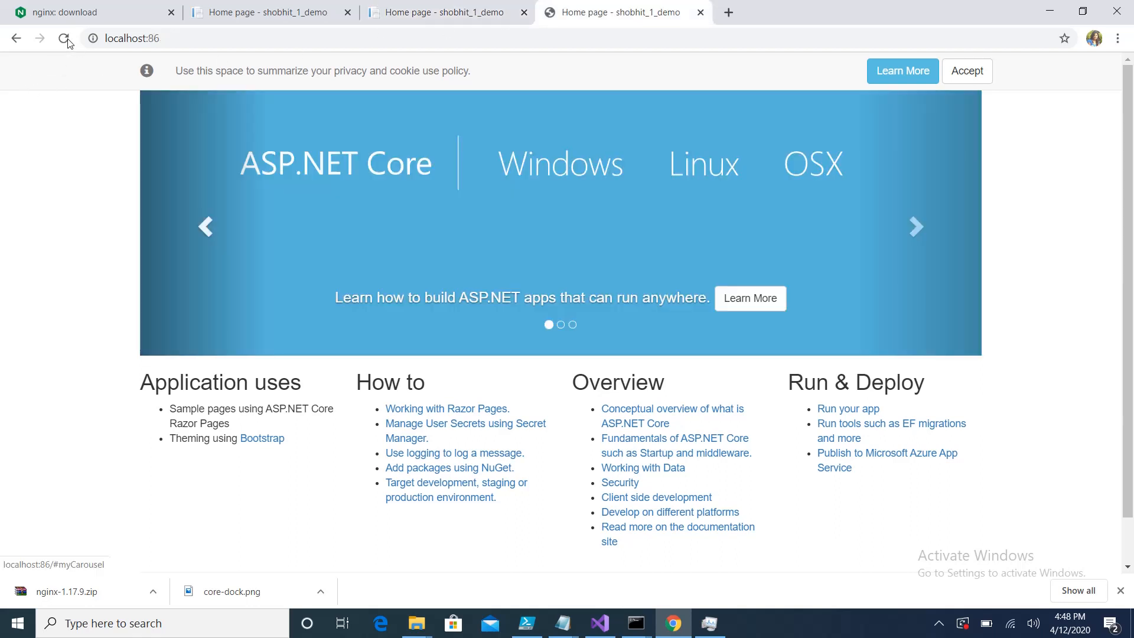
Step: Reload localhost:86 to confirm nginx still serves the ASP.NET demo page
{"action": "left_click", "coordinate": [64, 38]}
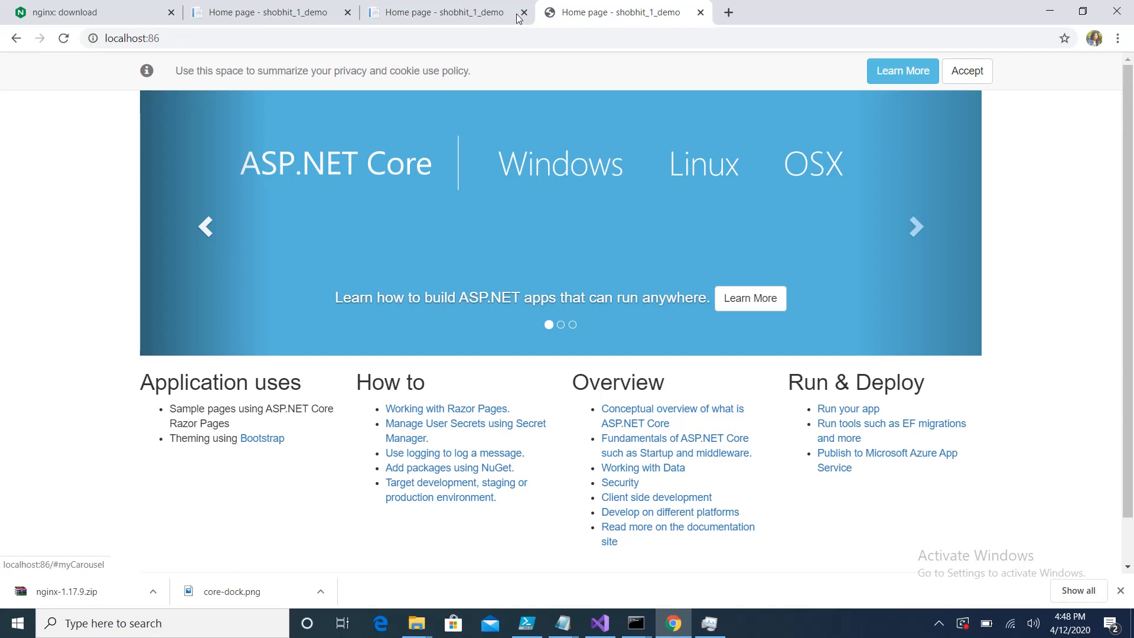
{"action": "mouse_move", "coordinate": [584, 29]}
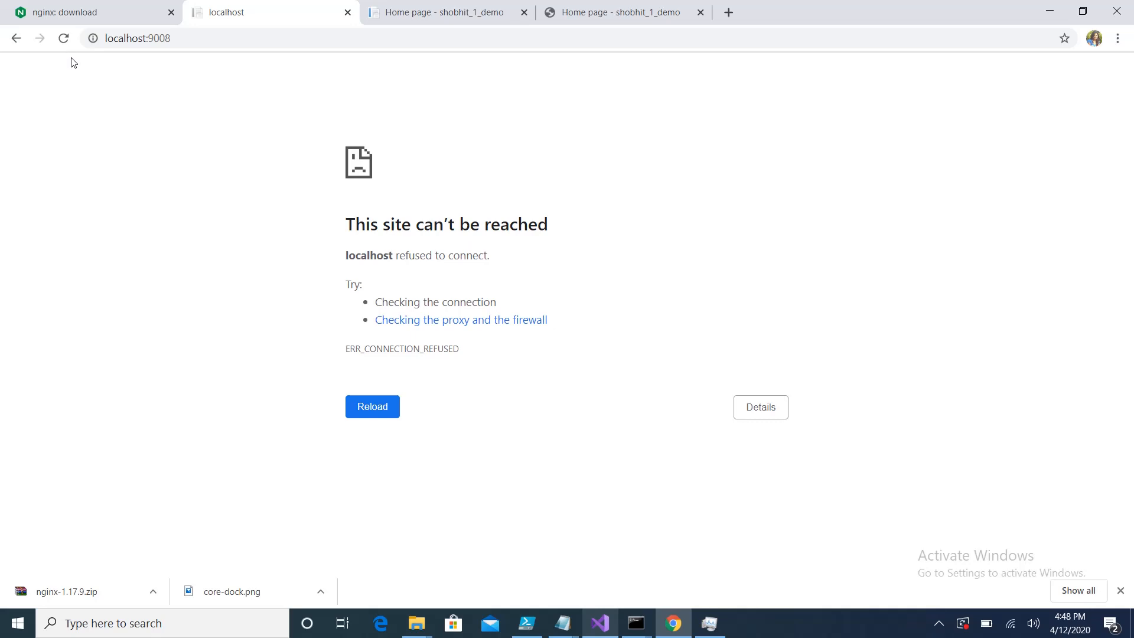
{"action": "mouse_move", "coordinate": [84, 87]}
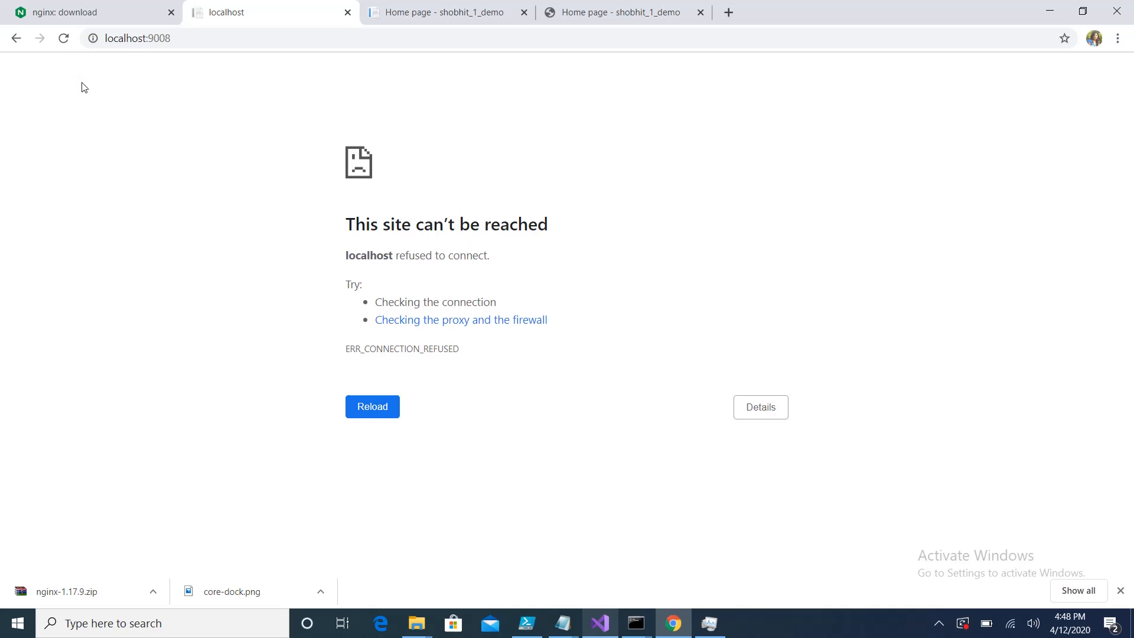
{"action": "mouse_move", "coordinate": [86, 99]}
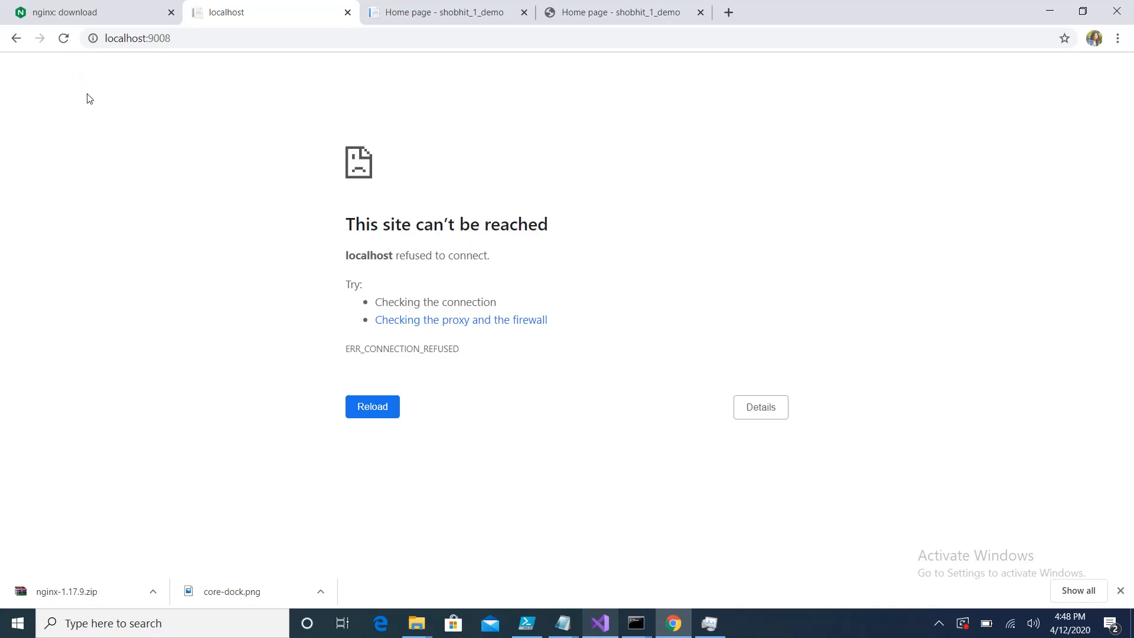
{"action": "mouse_move", "coordinate": [550, 631]}
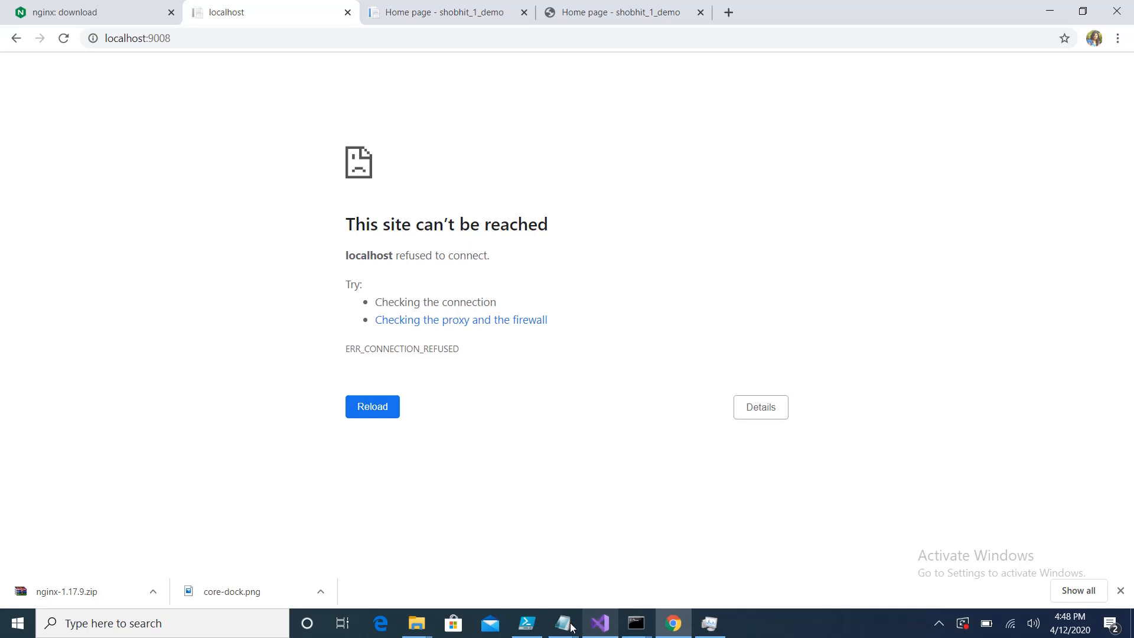
{"action": "mouse_move", "coordinate": [561, 623]}
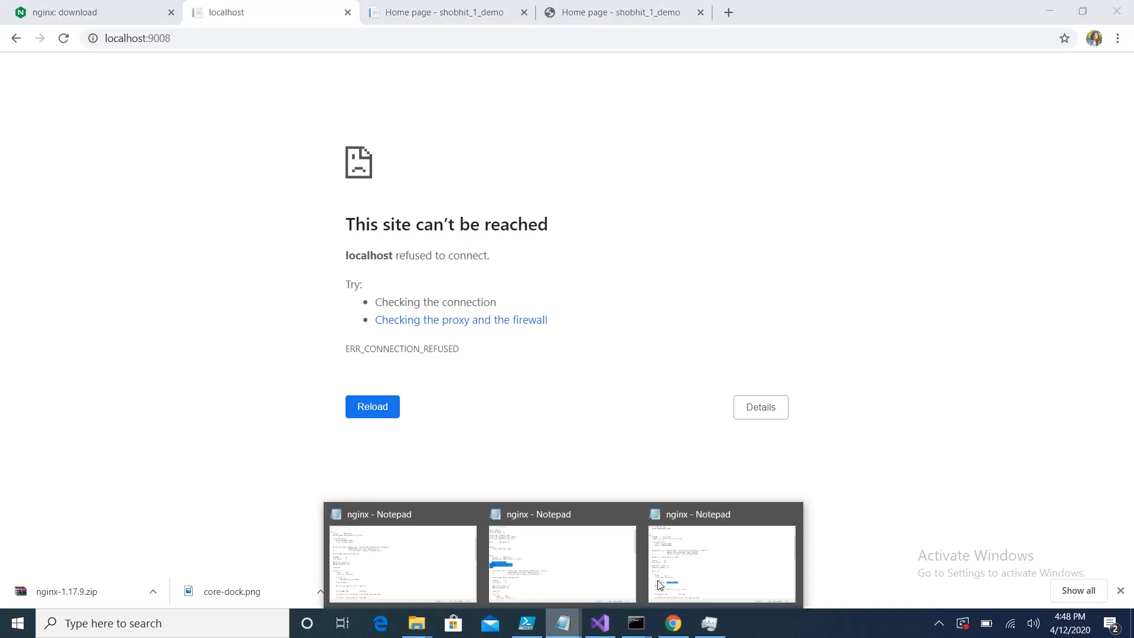
Step: Bring nginx.conf back into Notepad and clear the text selection
{"action": "left_click", "coordinate": [721, 563]}
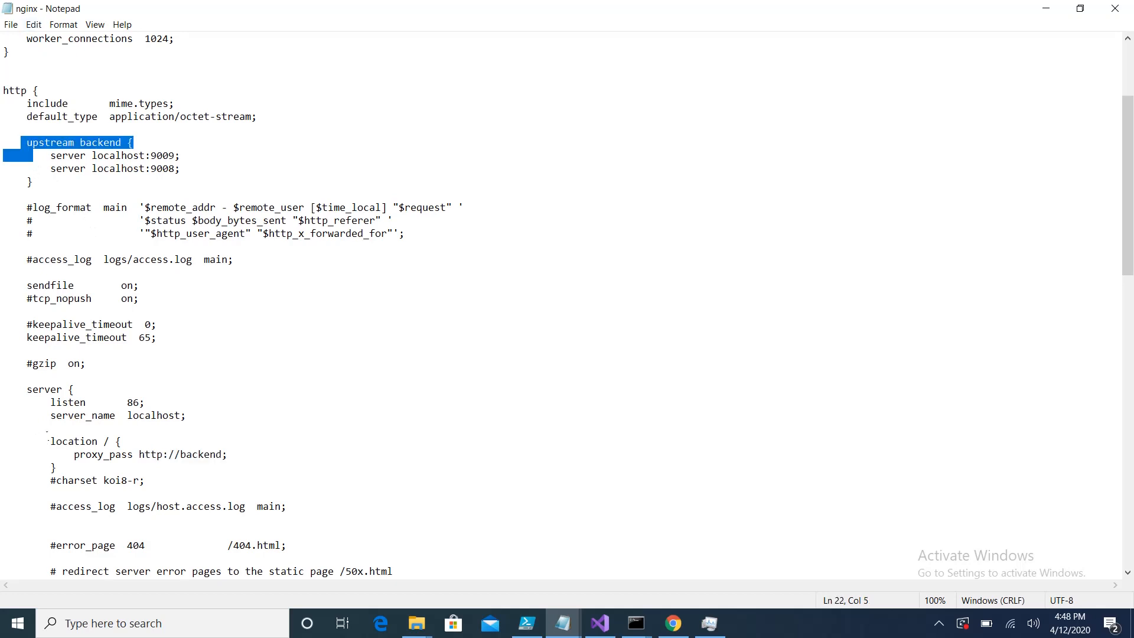
{"action": "left_click", "coordinate": [47, 441]}
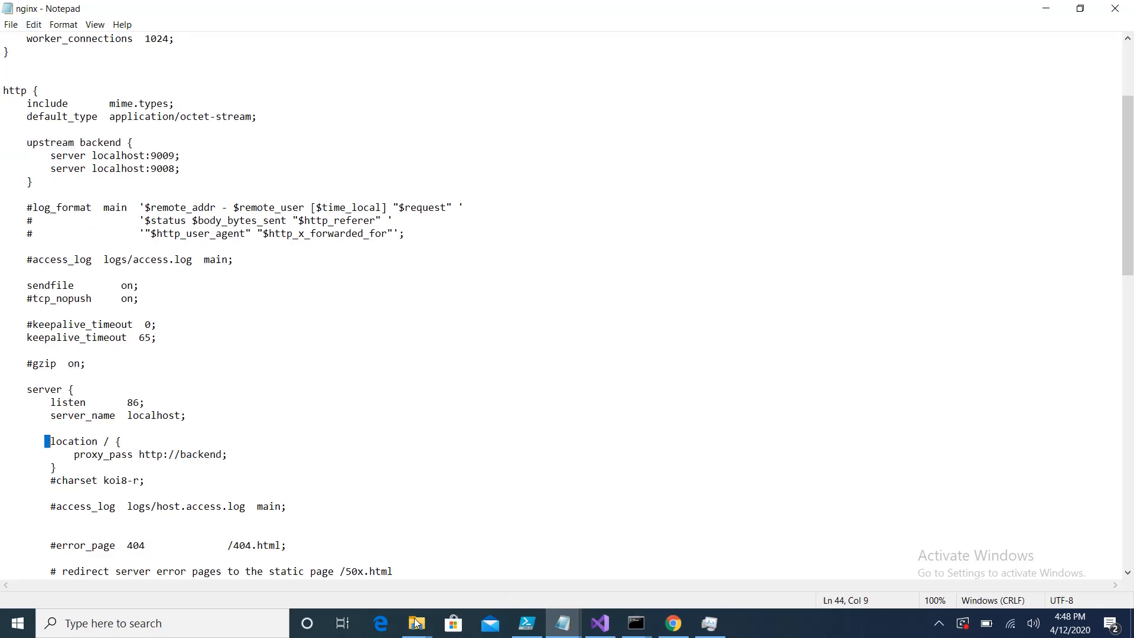
Step: Switch to File Explorer showing nginx-1.17.9 with the nginx application, conf, logs and temp
{"action": "left_click", "coordinate": [415, 622]}
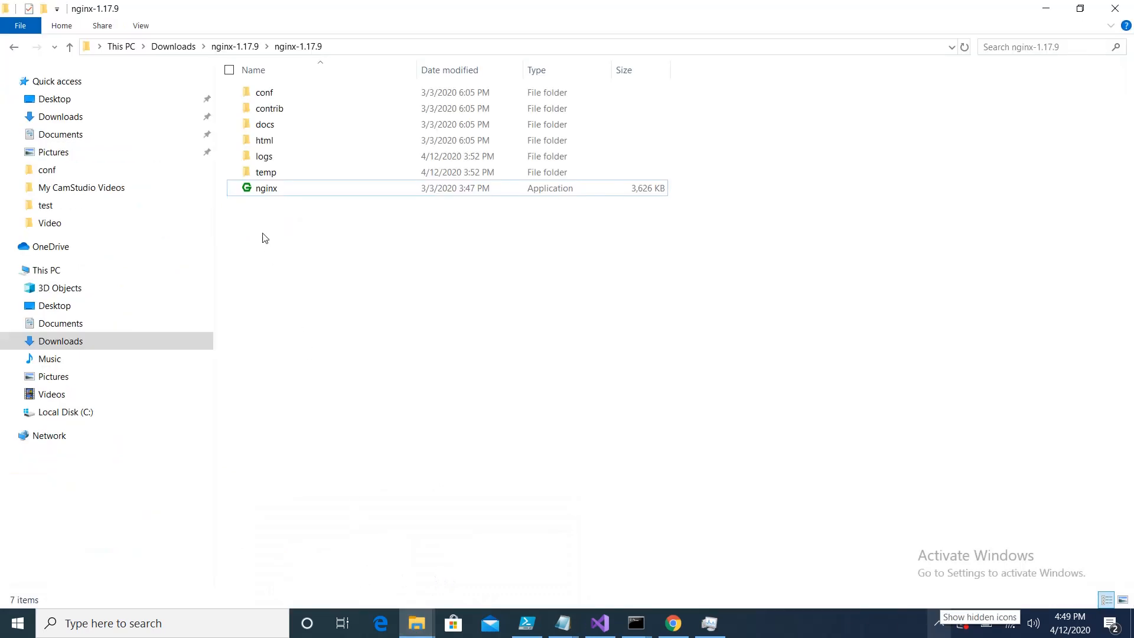
{"action": "mouse_move", "coordinate": [266, 196]}
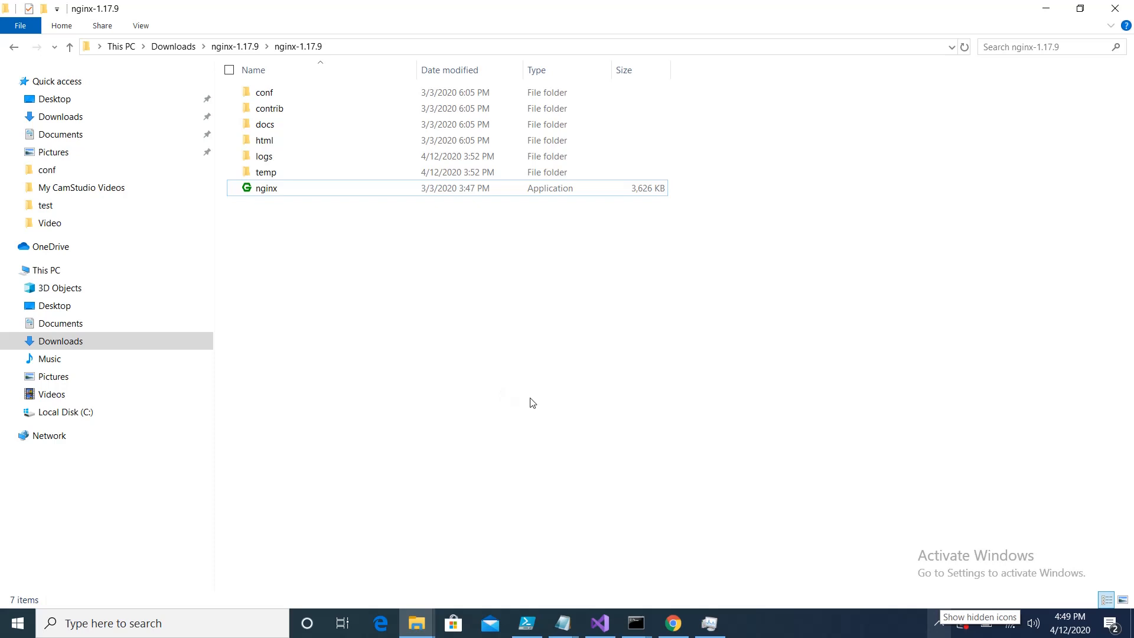
{"action": "mouse_move", "coordinate": [564, 398]}
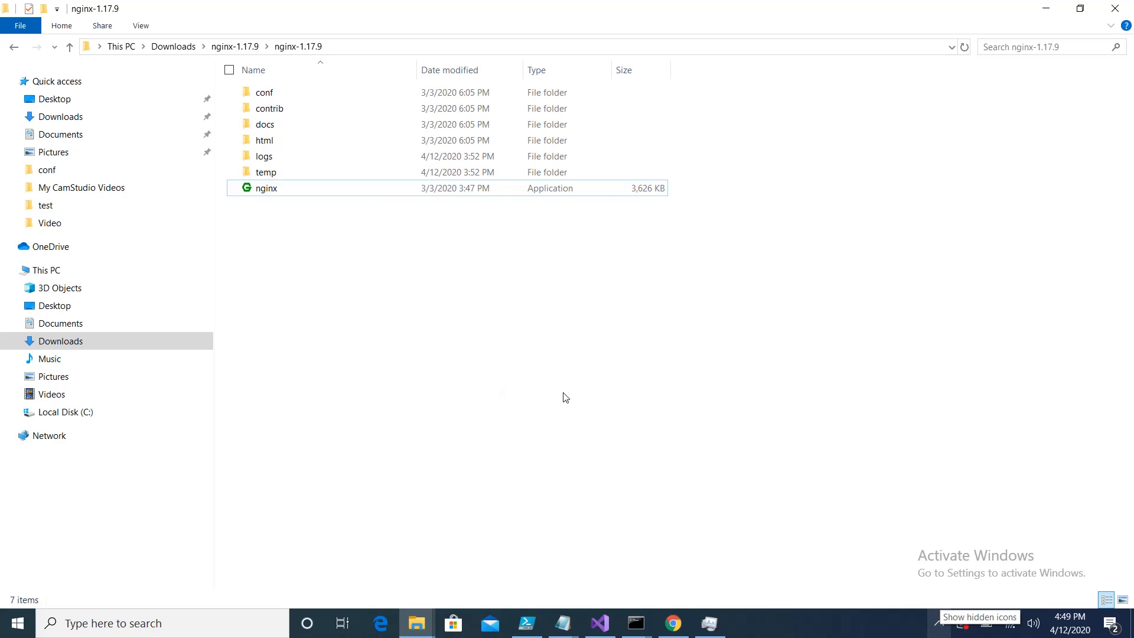
{"action": "mouse_move", "coordinate": [931, 631]}
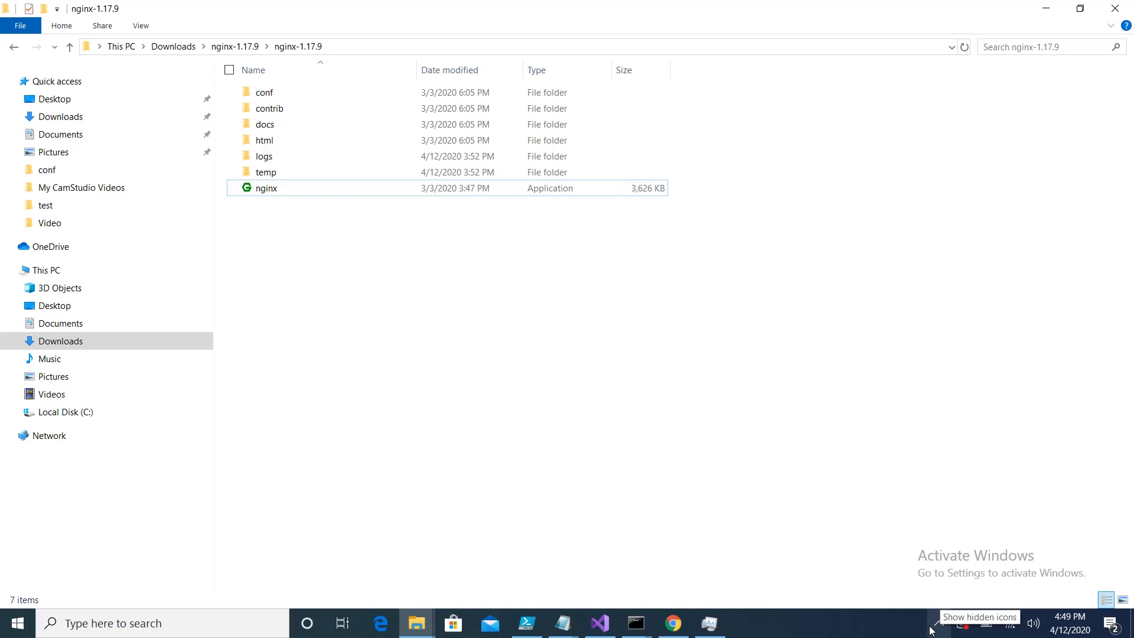
{"action": "mouse_move", "coordinate": [854, 566]}
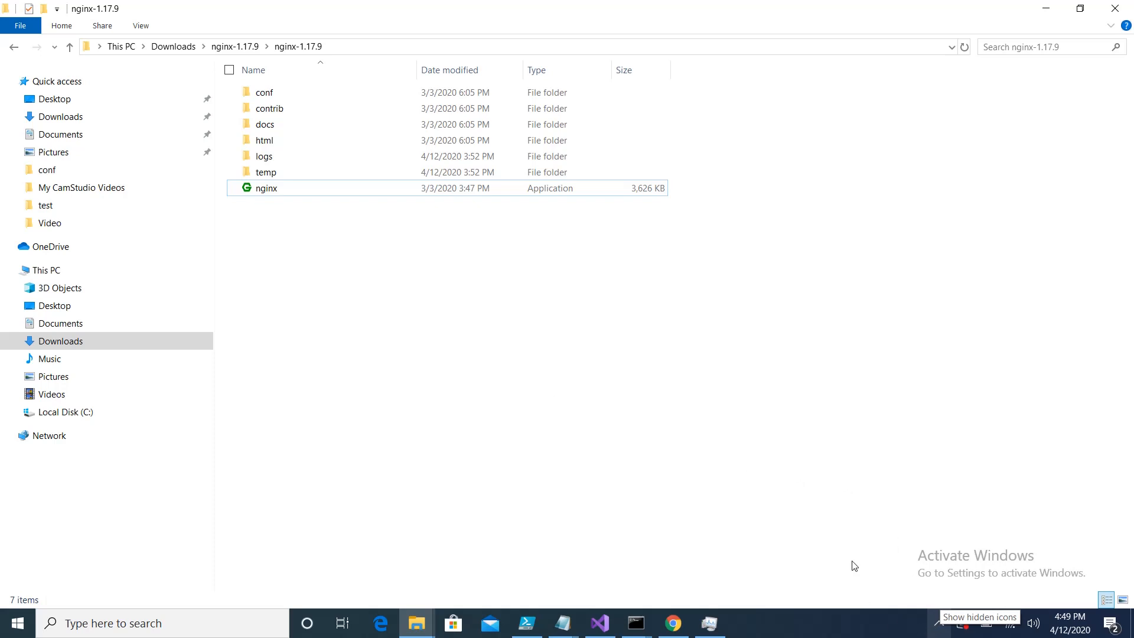
{"action": "mouse_move", "coordinate": [932, 628]}
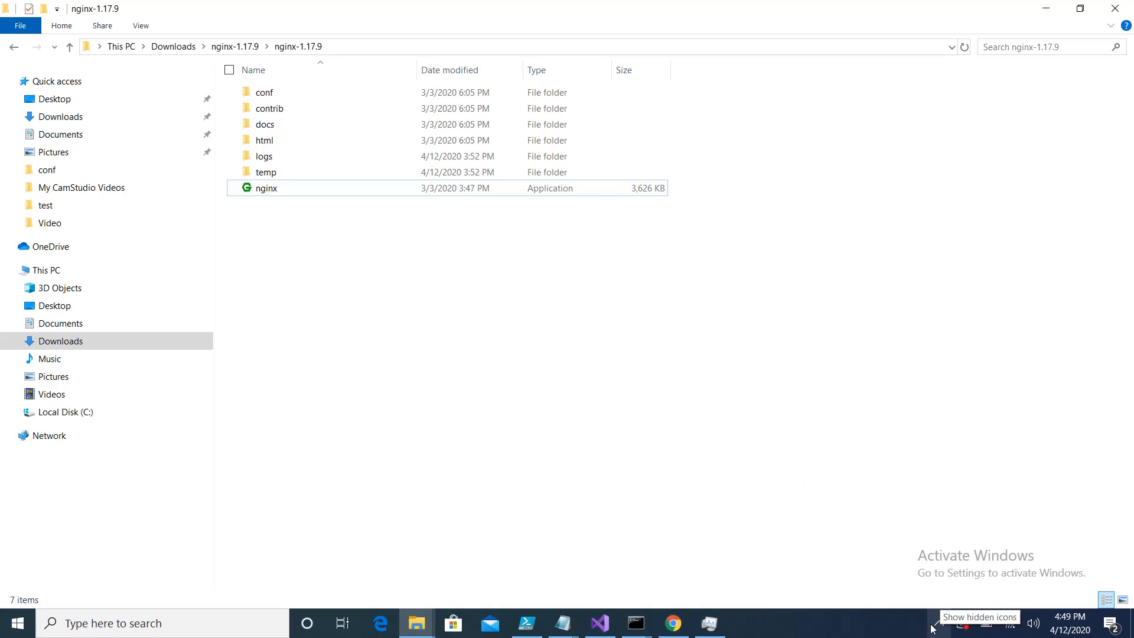
{"action": "mouse_move", "coordinate": [940, 628]}
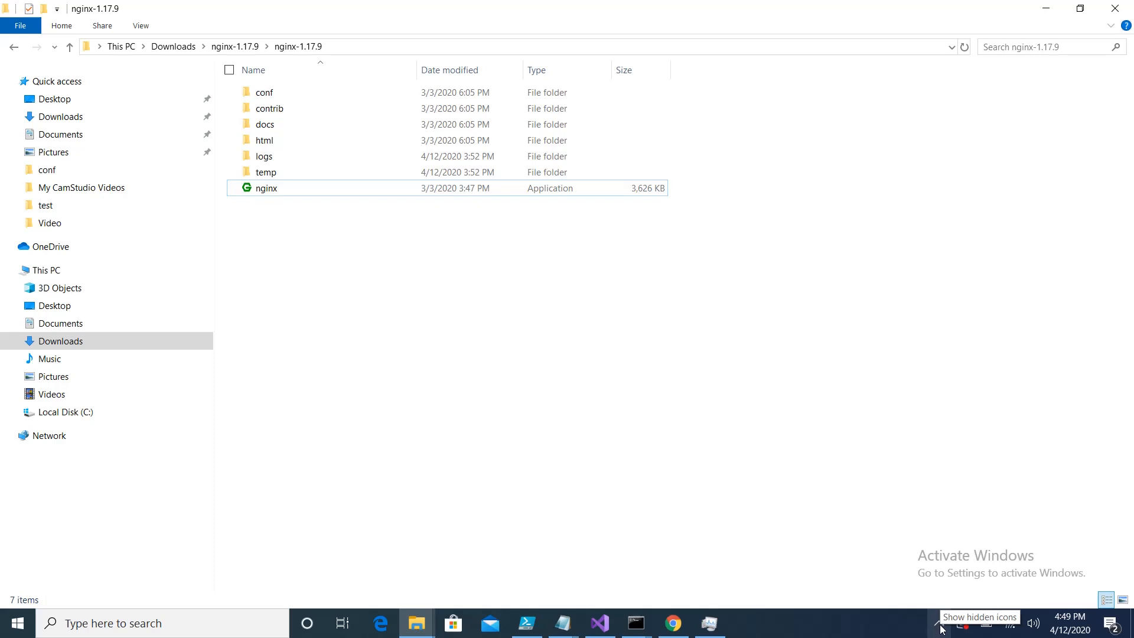